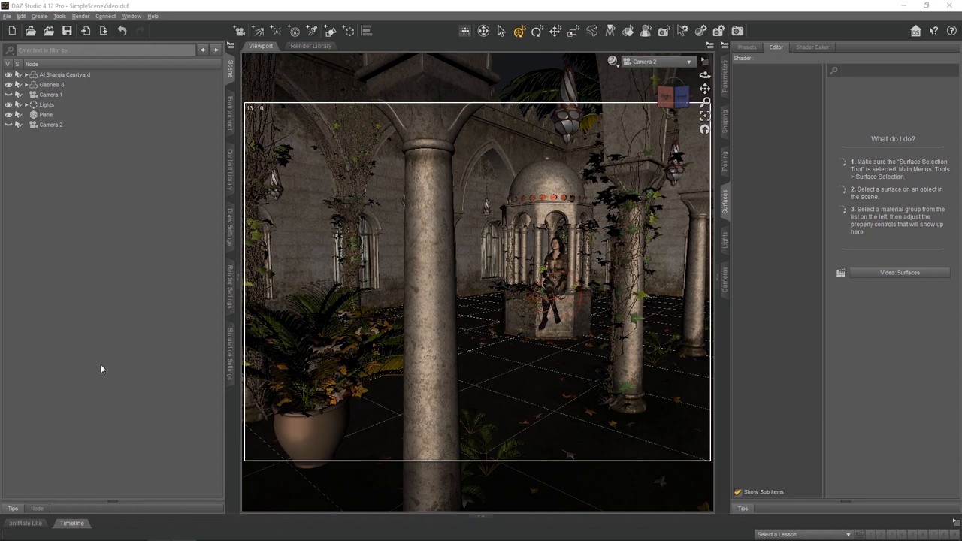
mouse_move(231, 290)
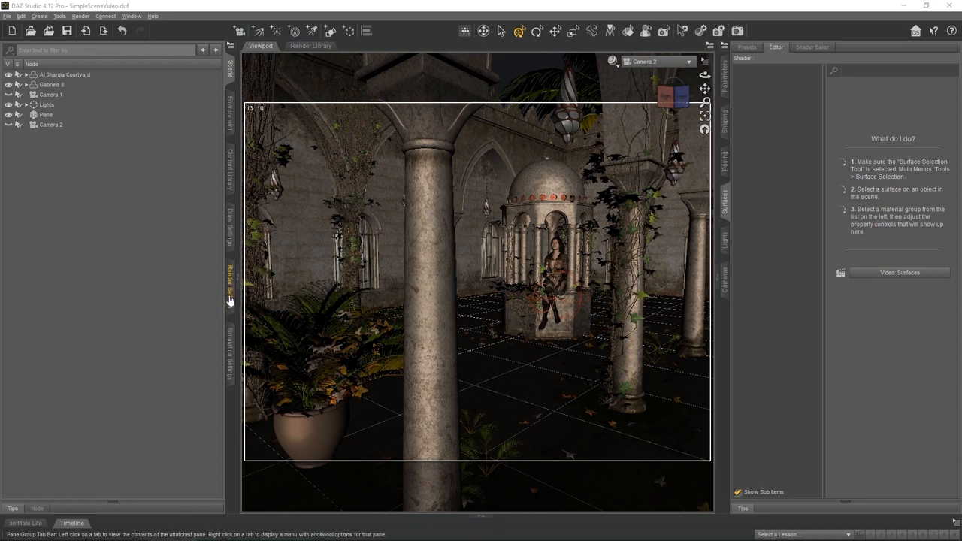
Open the Render Settings pane showing Iray with a 1300×1000 still-image output.
click(230, 289)
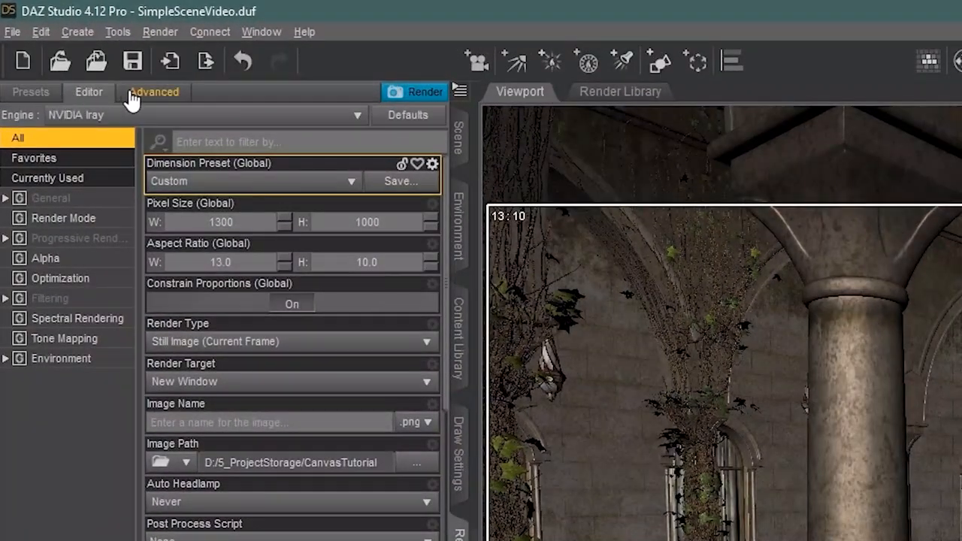
Go to the Advanced Canvases page and enable canvases, leaving the list empty.
click(153, 91)
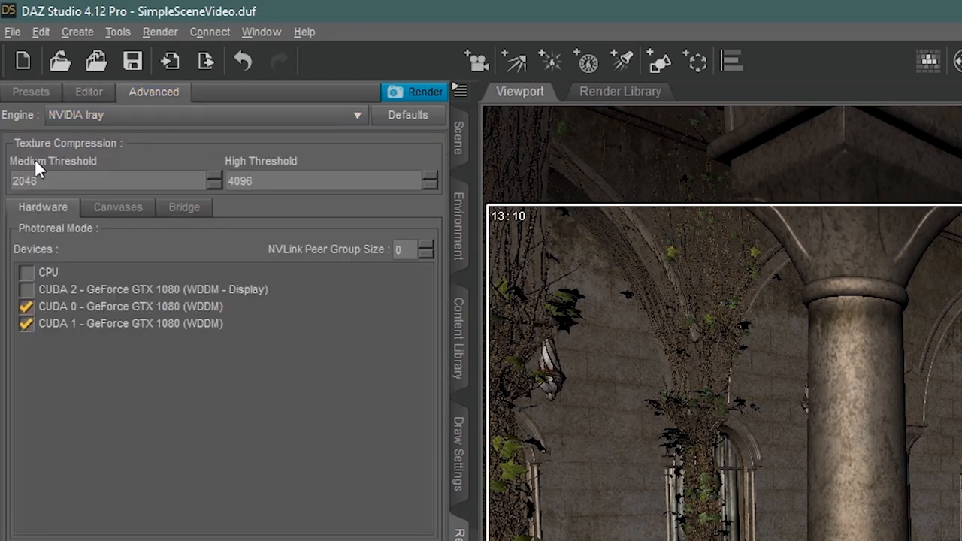
mouse_move(45, 225)
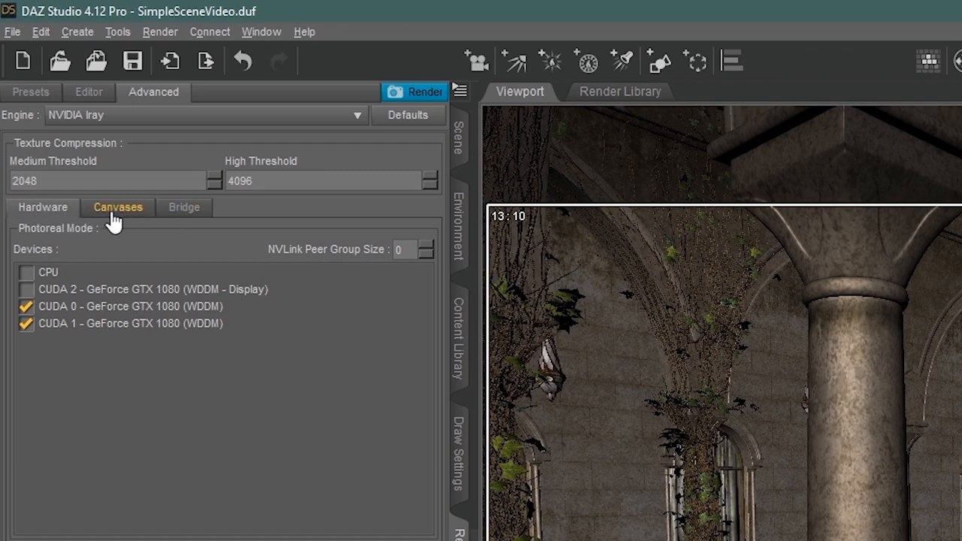
click(117, 207)
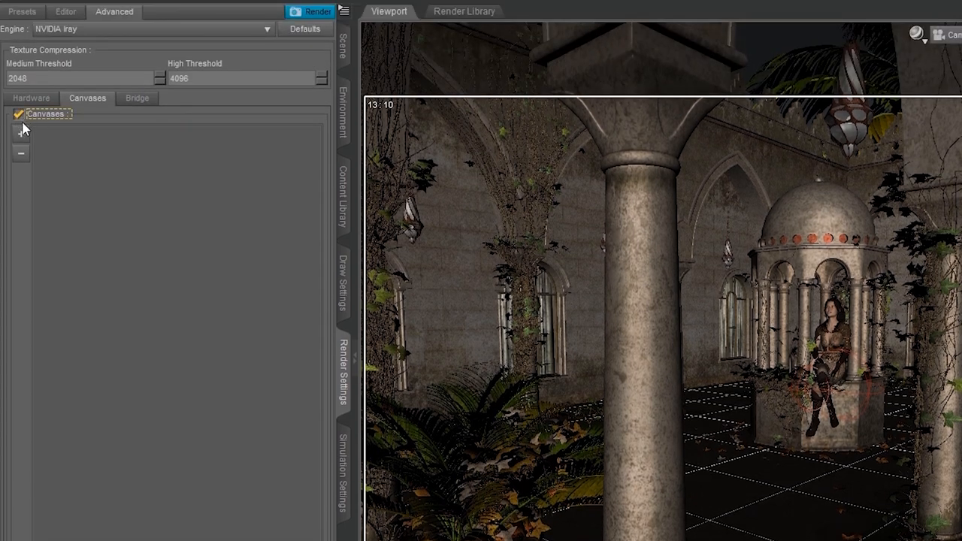
mouse_move(39, 393)
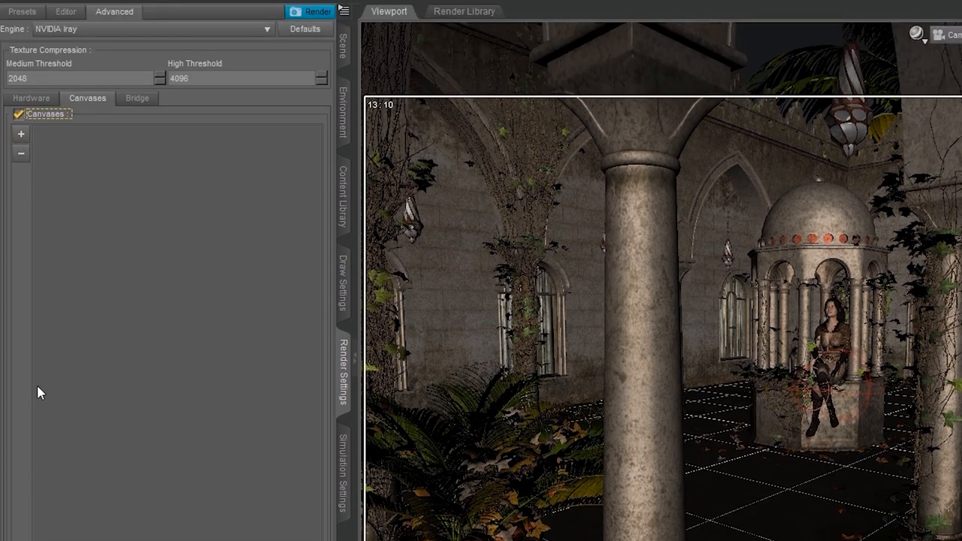
Add Canvas1 as Beauty and Canvas2 with its type set to Diffuse.
click(21, 133)
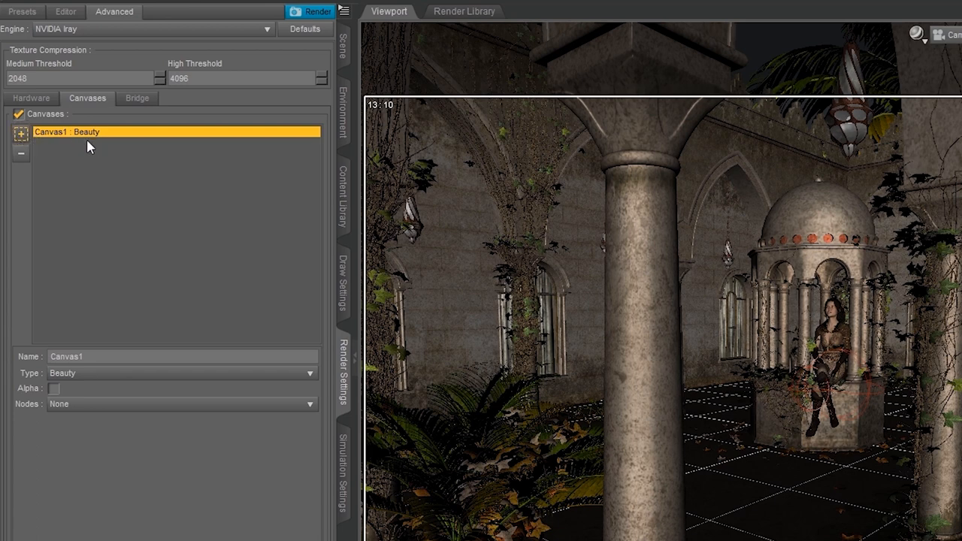
mouse_move(64, 206)
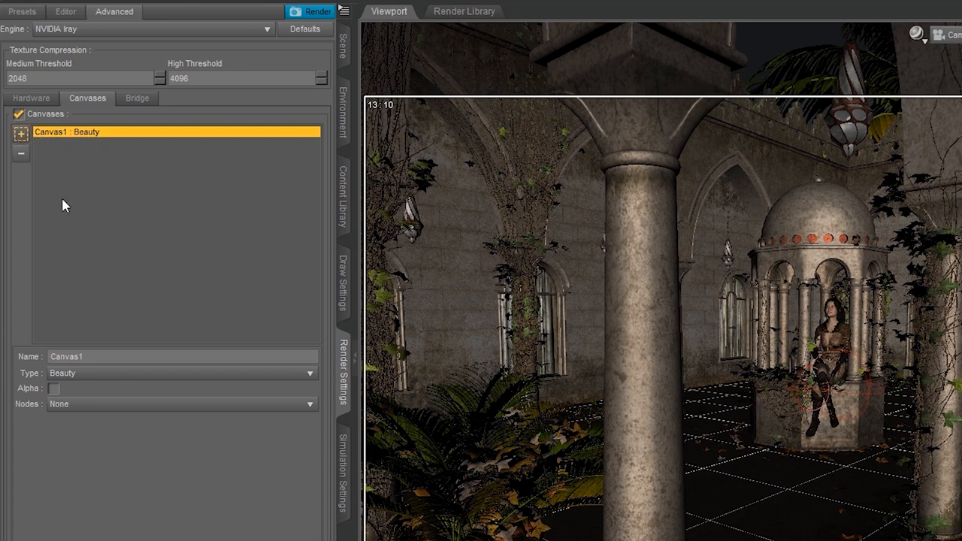
mouse_move(40, 360)
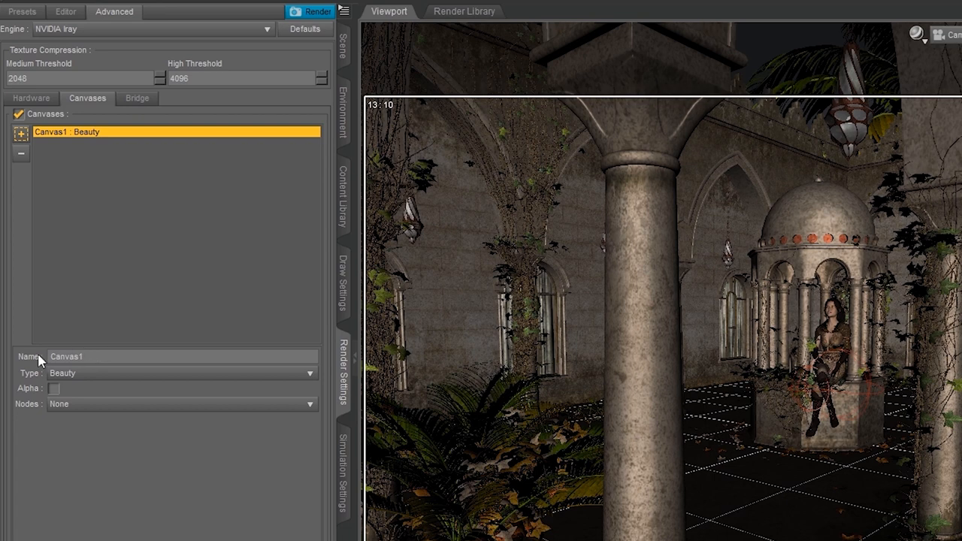
mouse_move(33, 393)
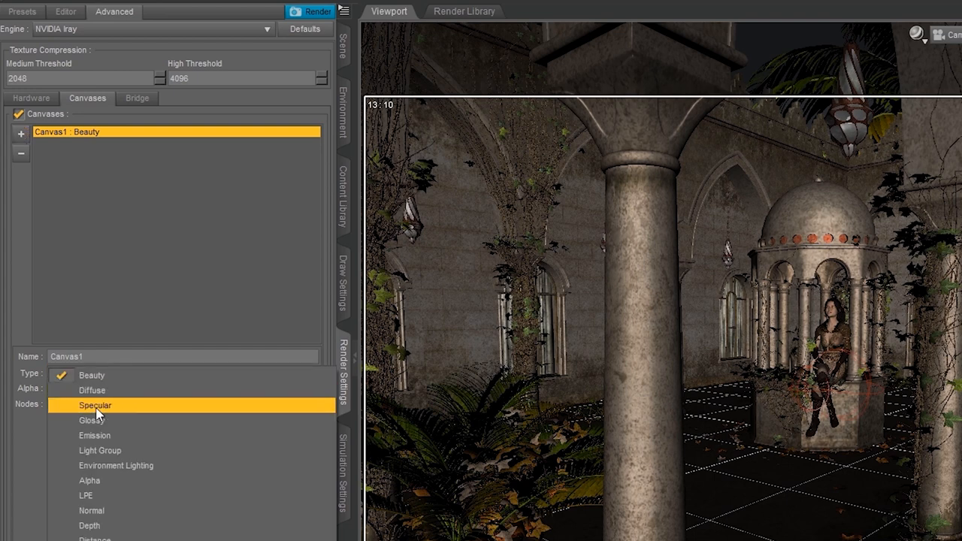
mouse_move(94, 538)
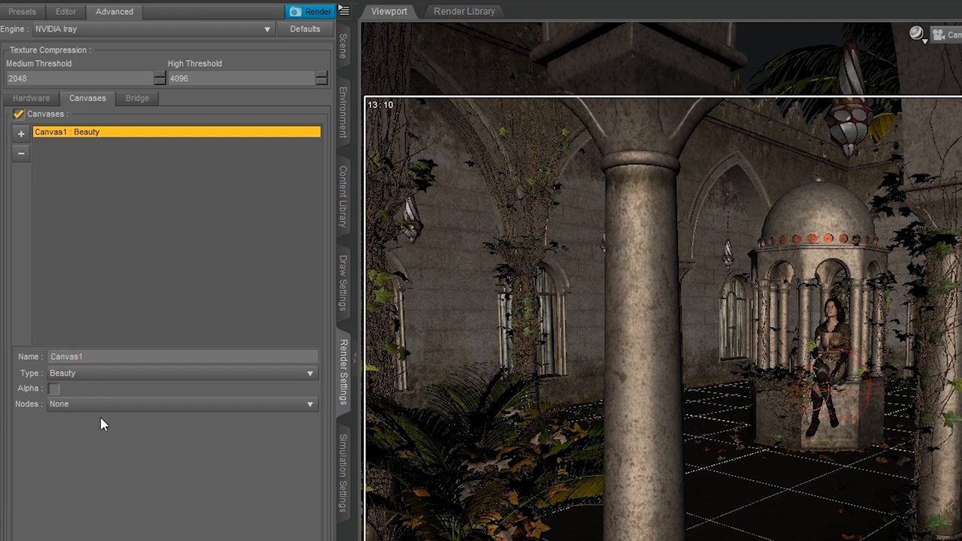
mouse_move(106, 267)
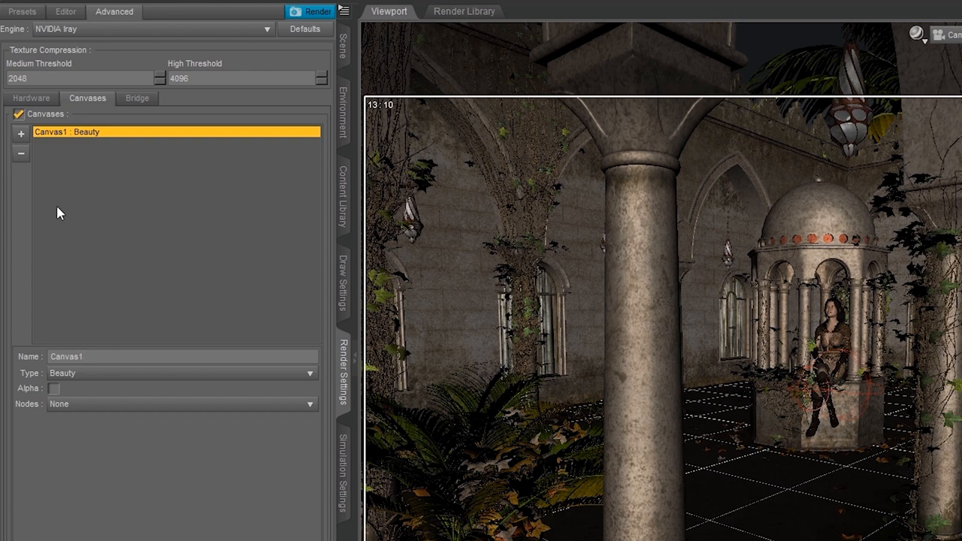
mouse_move(21, 134)
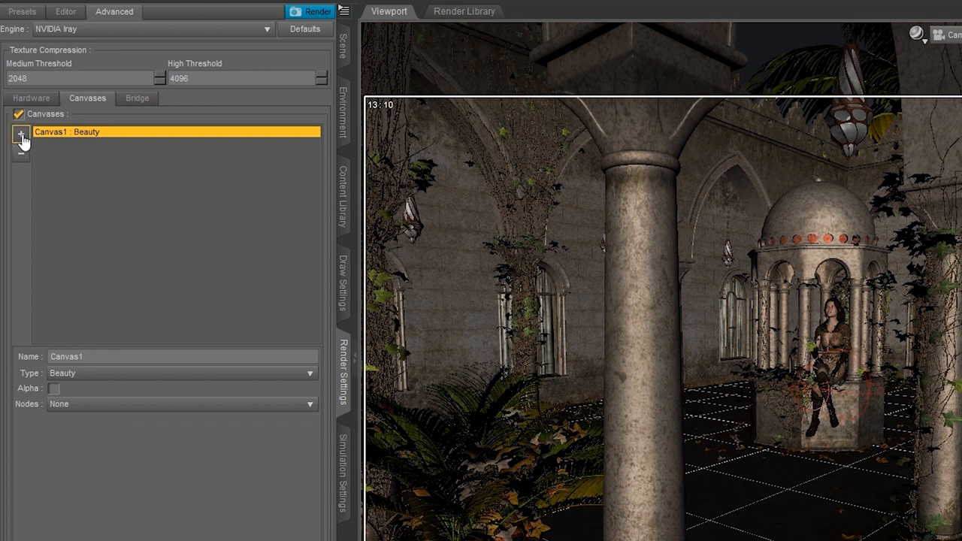
click(20, 132)
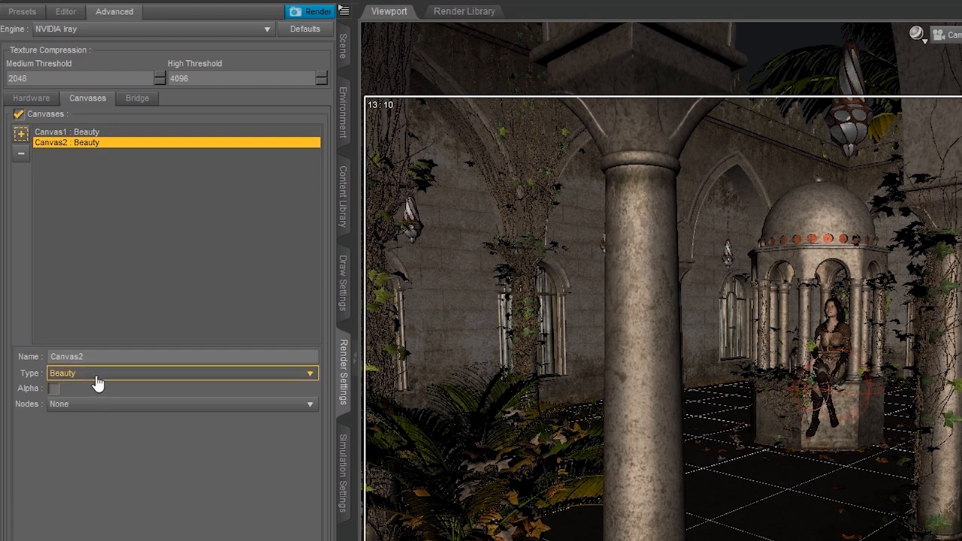
click(63, 372)
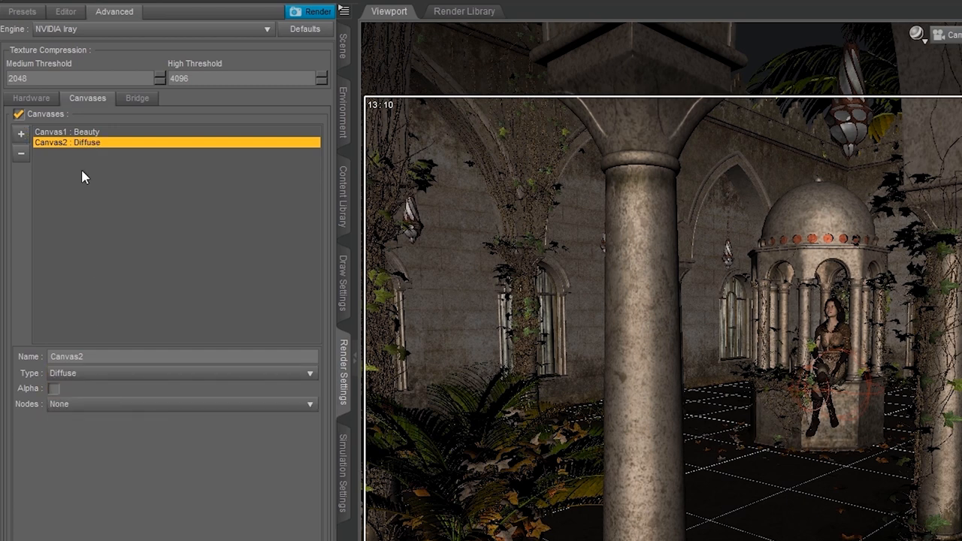
mouse_move(107, 233)
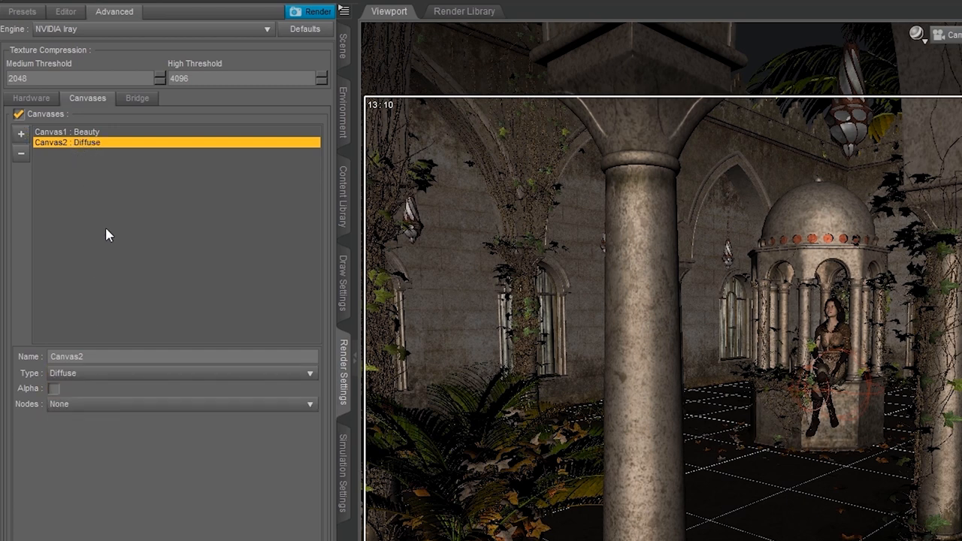
Add canvases for the remaining pass types through Material ID, deleting the extra Beauty canvas.
click(20, 133)
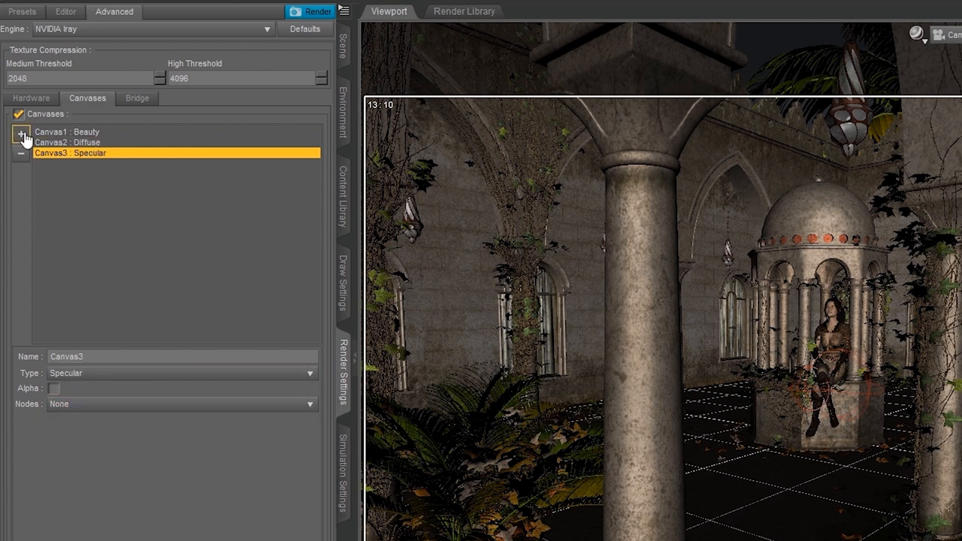
click(21, 133)
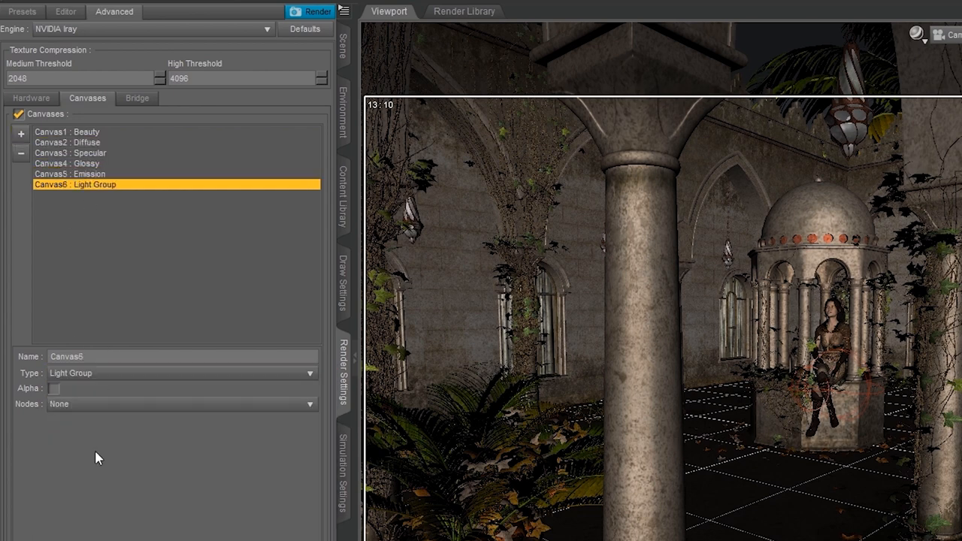
click(21, 133)
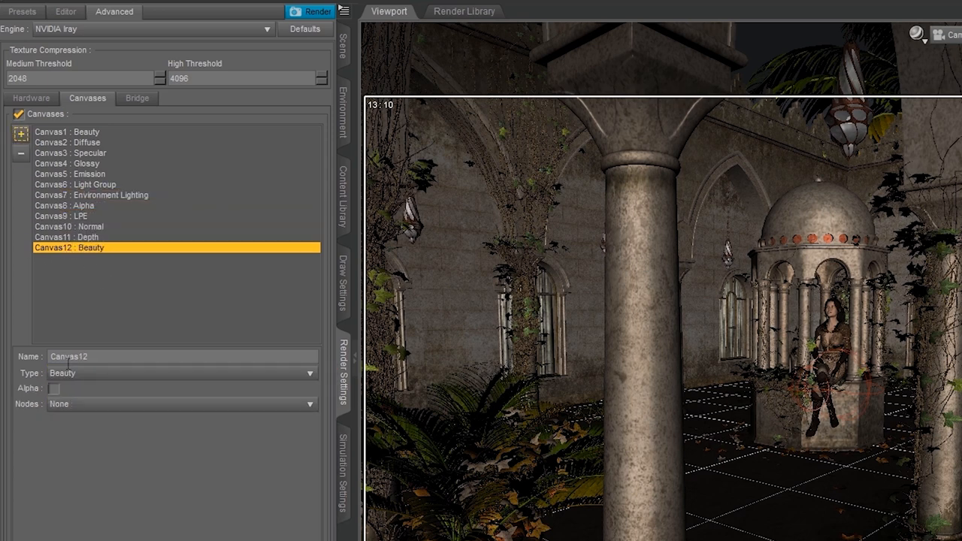
click(21, 133)
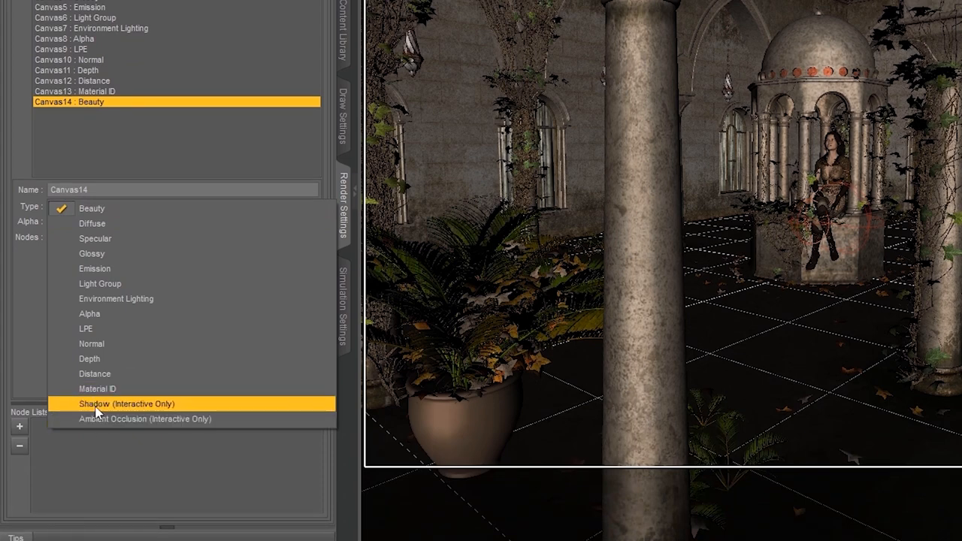
mouse_move(97, 426)
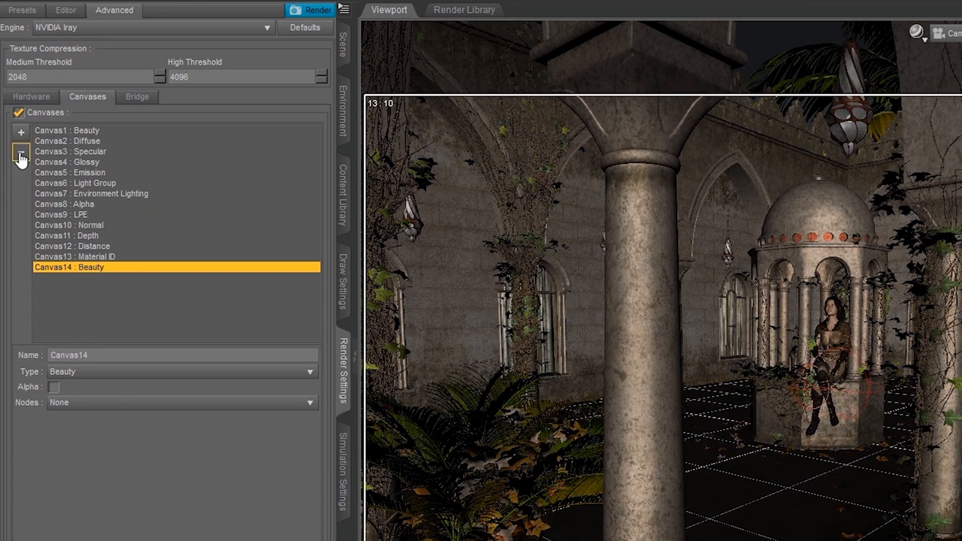
click(21, 152)
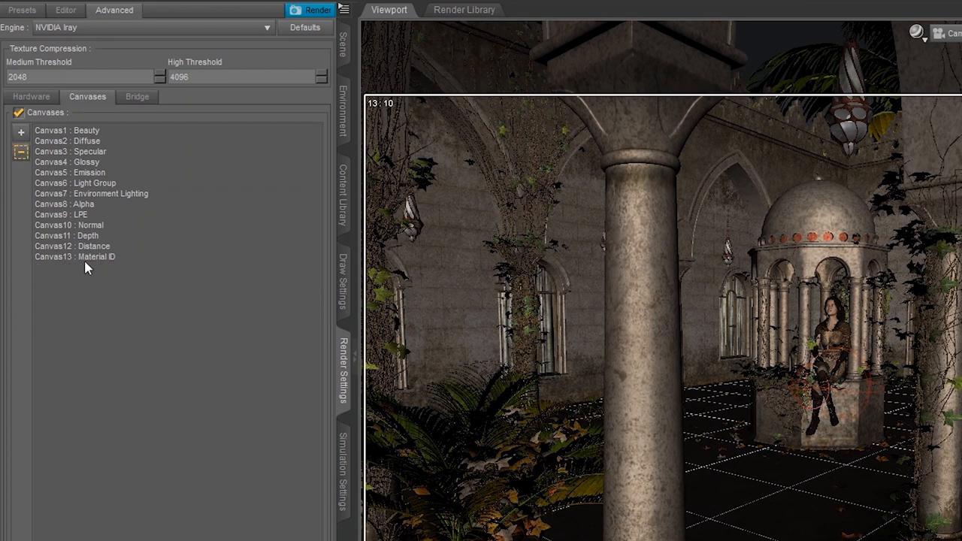
mouse_move(81, 273)
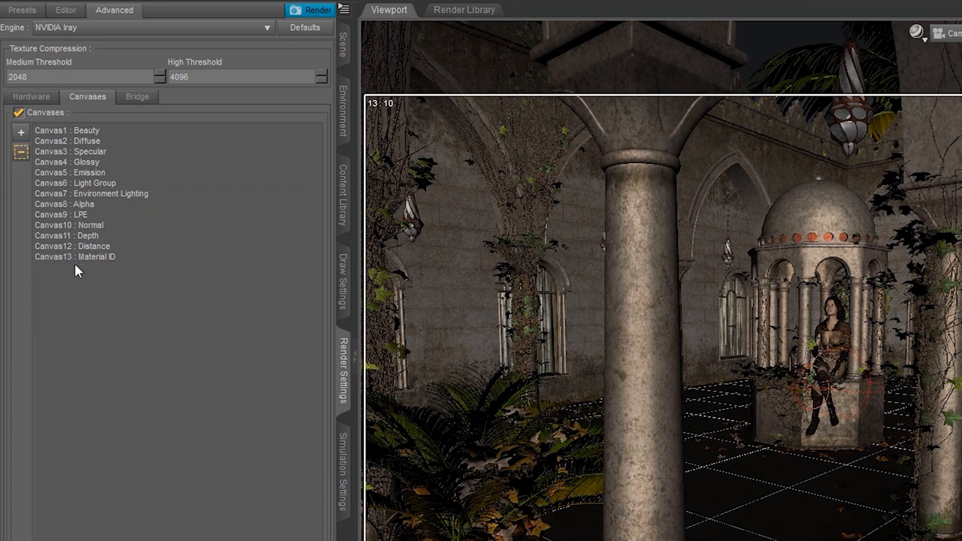
mouse_move(80, 287)
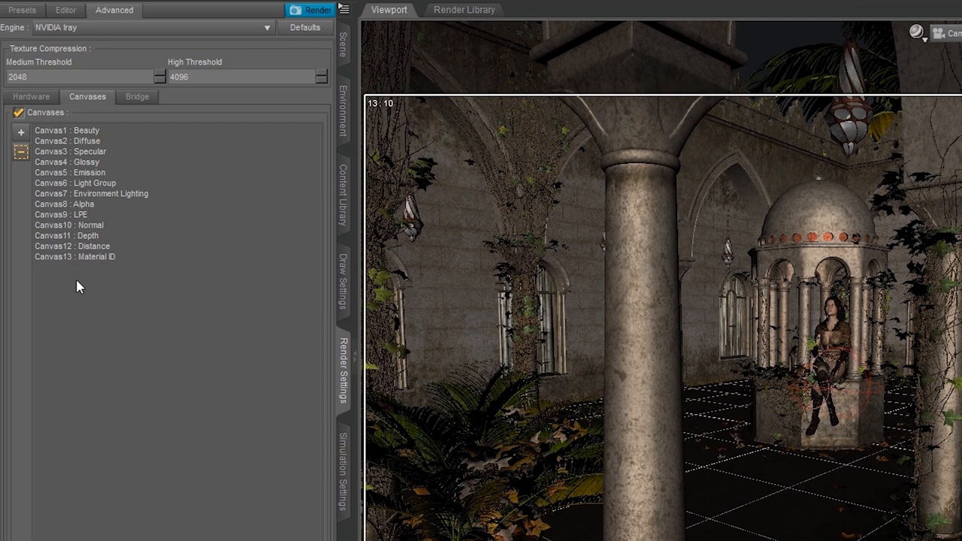
mouse_move(88, 189)
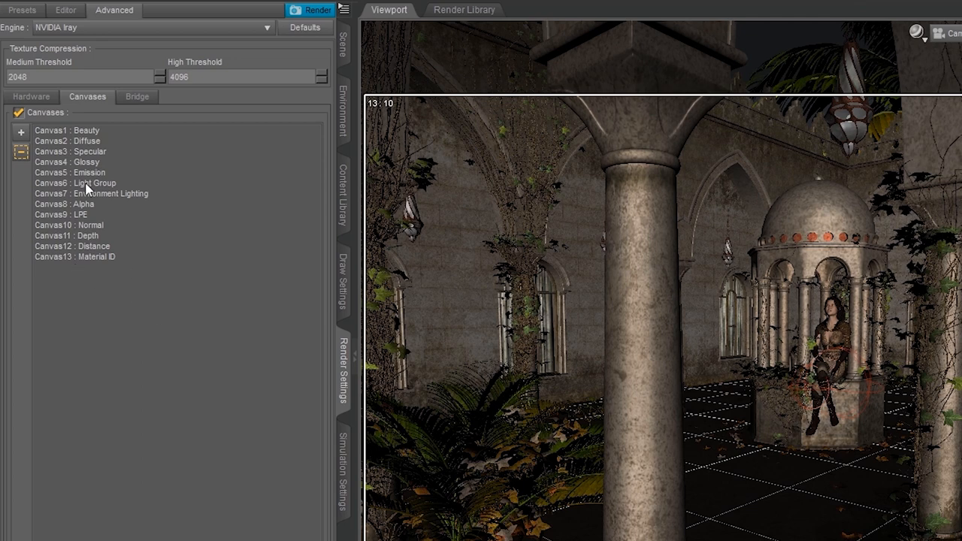
click(76, 183)
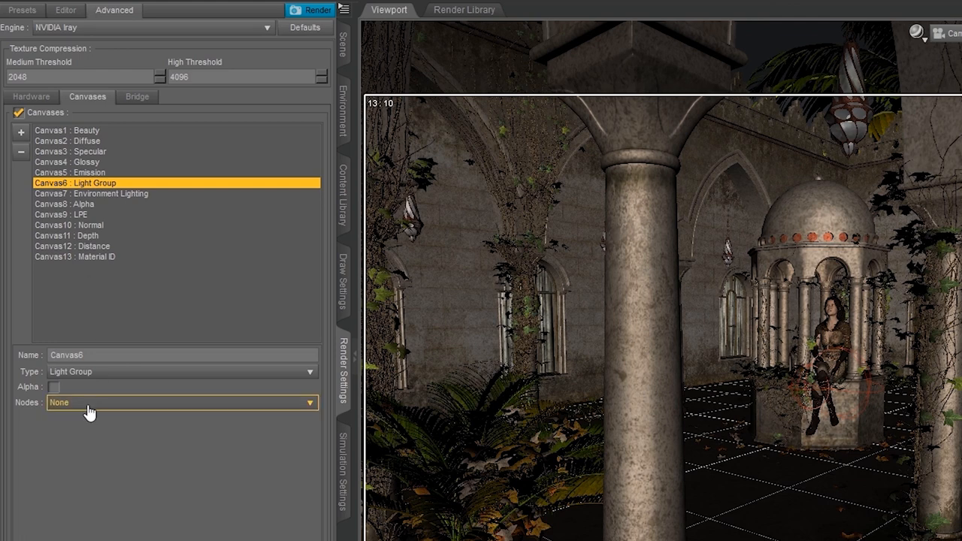
mouse_move(93, 414)
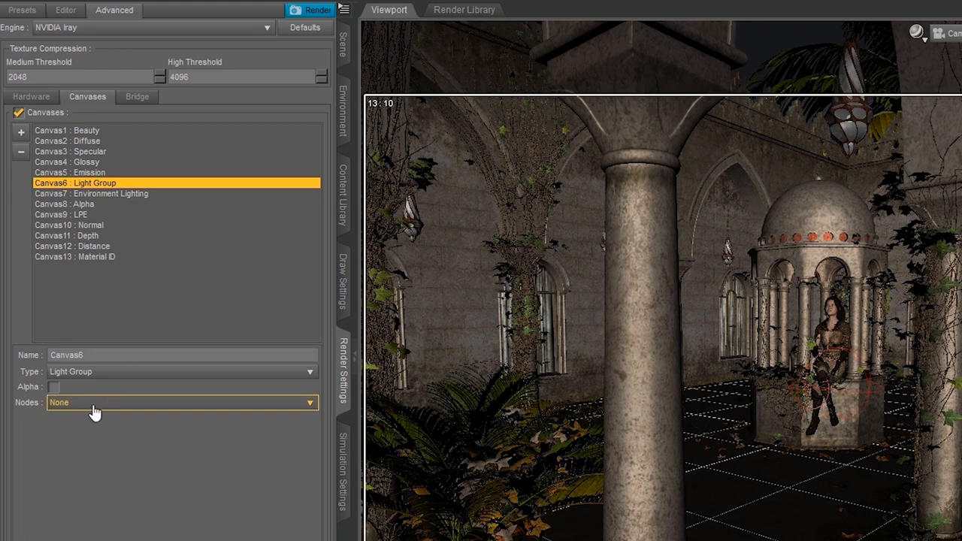
click(180, 402)
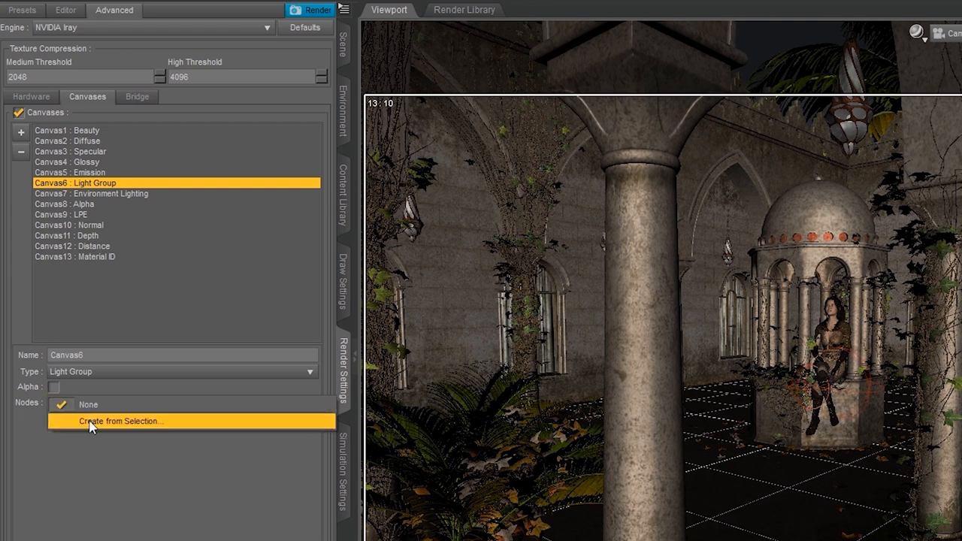
mouse_move(157, 426)
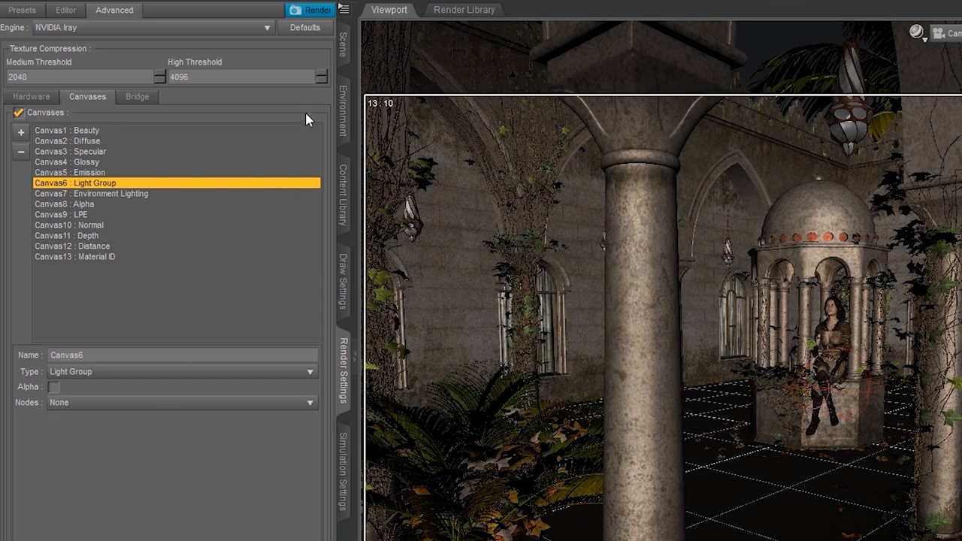
Select and expand the Lights group in the Scene pane, revealing eight sphere lights.
click(343, 63)
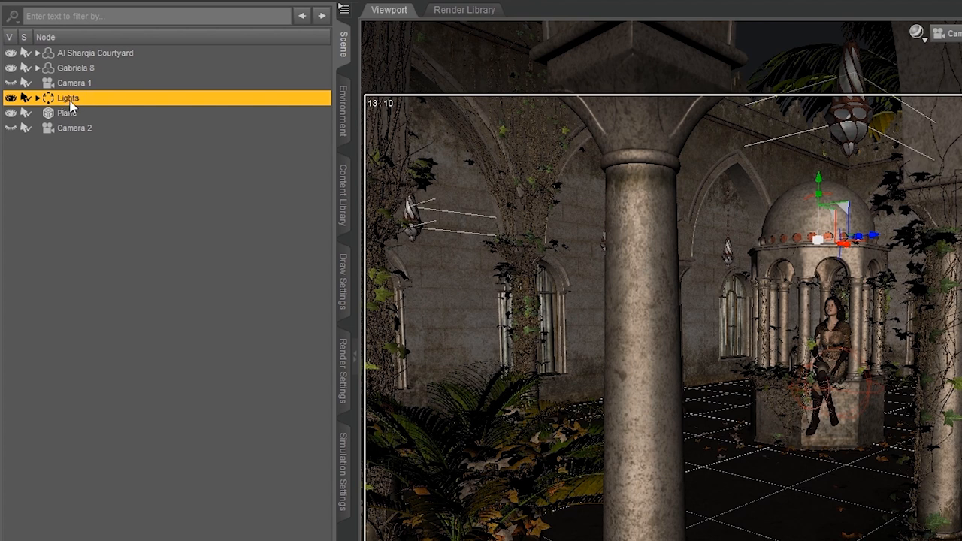
click(36, 98)
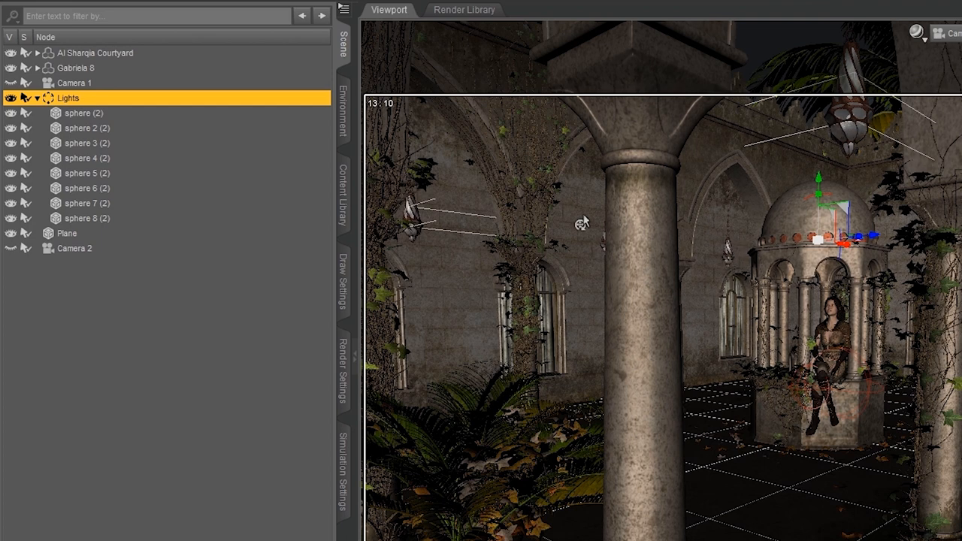
mouse_move(81, 120)
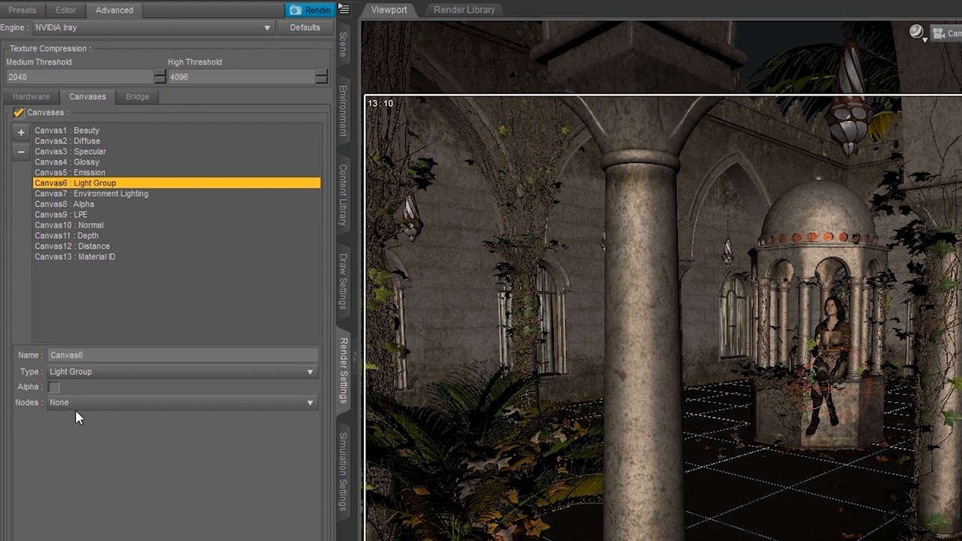
Create a node list named 'Lamps' from the selected sphere lights for Canvas6.
click(181, 402)
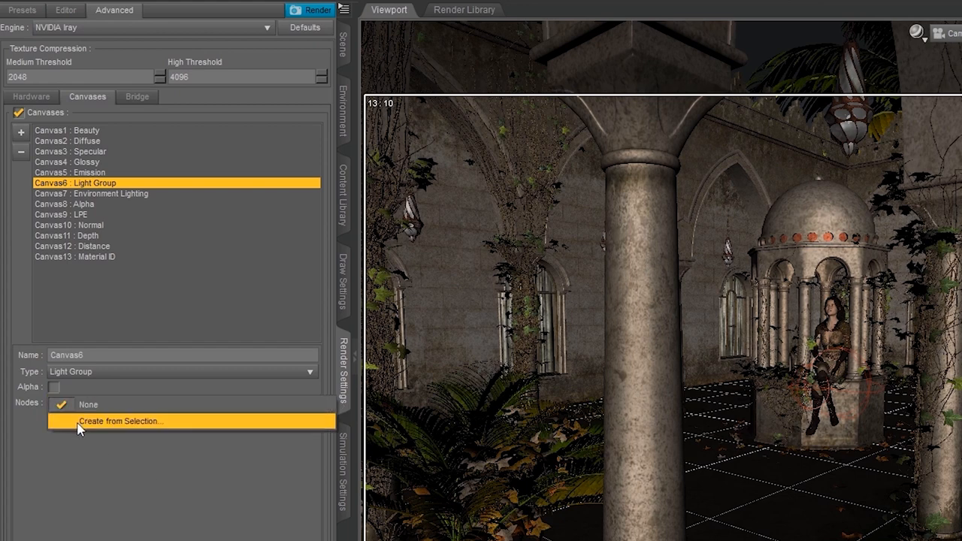
click(121, 421)
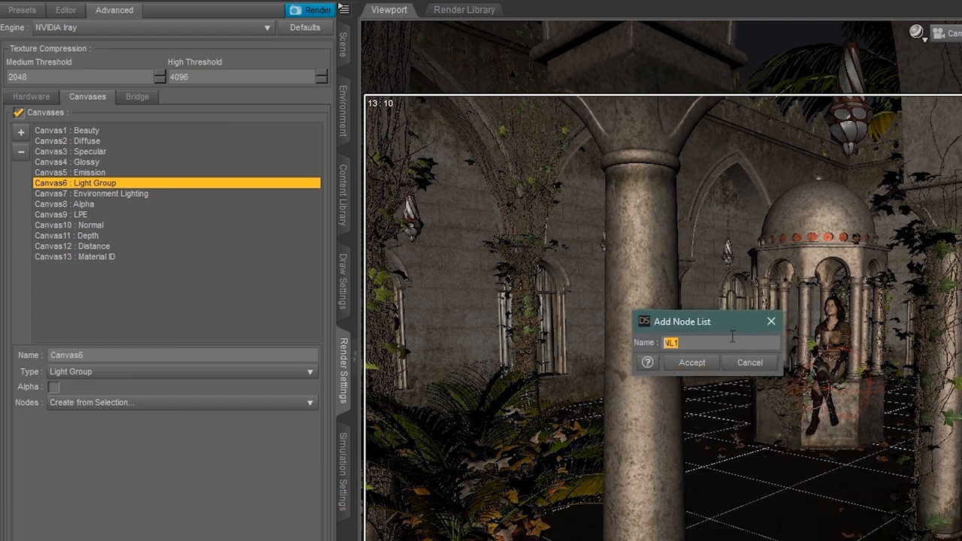
text(Lamps)
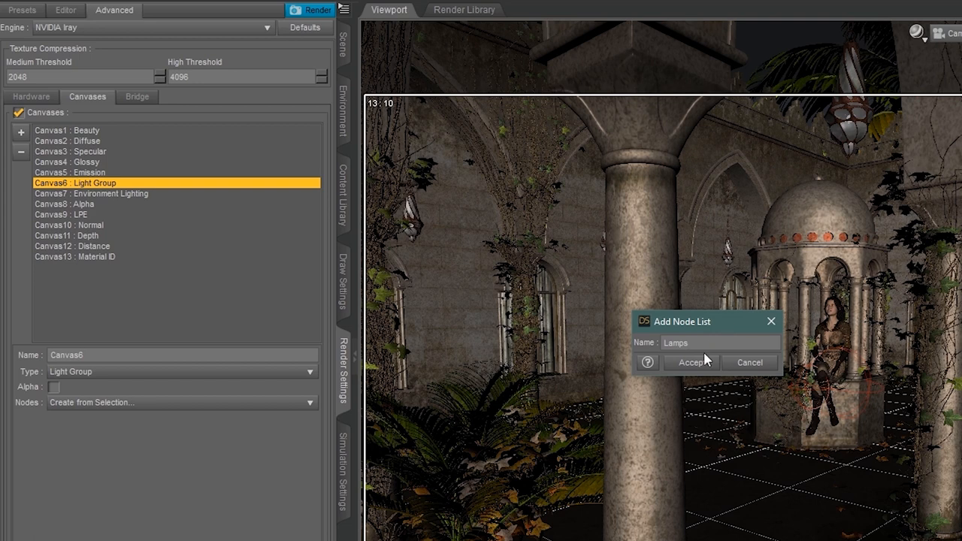
click(691, 362)
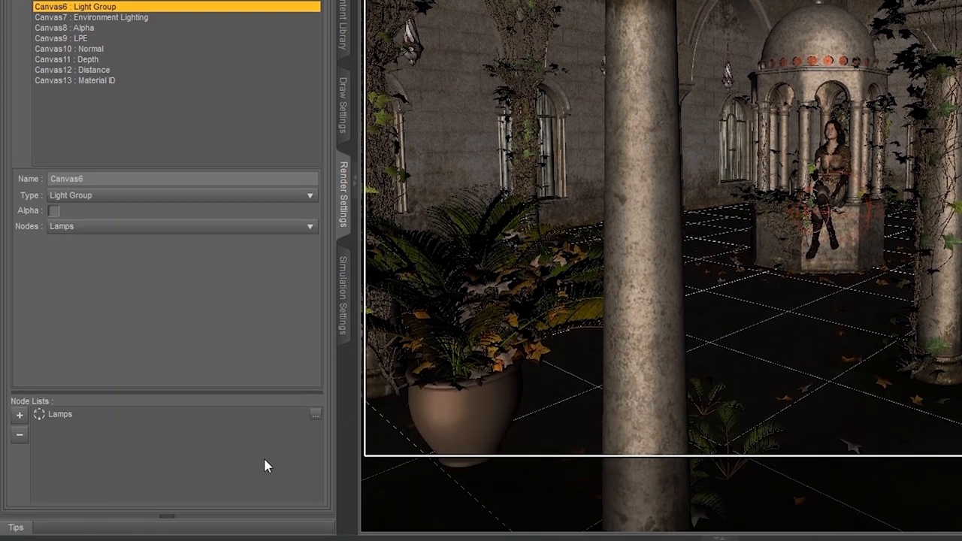
mouse_move(74, 420)
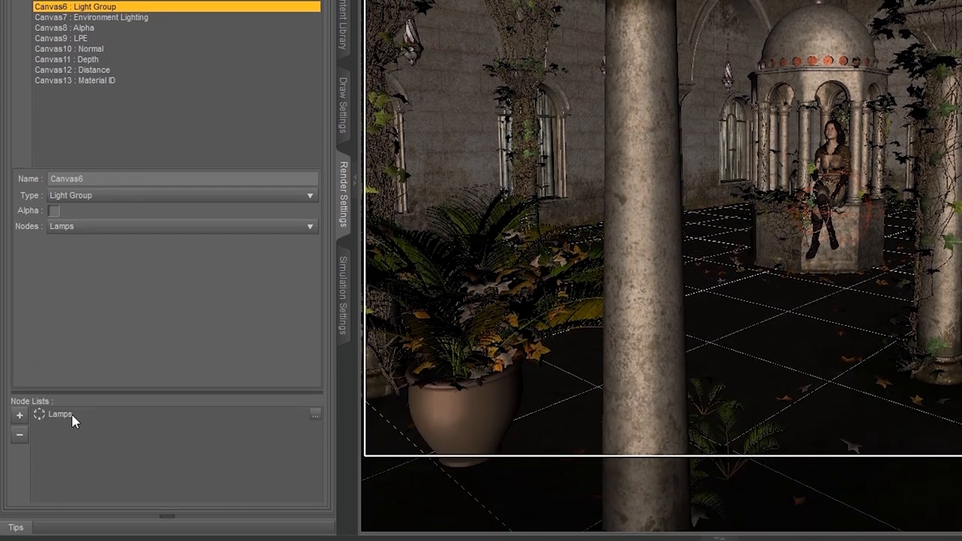
Assign the Lamps node list and verify it holds the eight spheres.
click(59, 414)
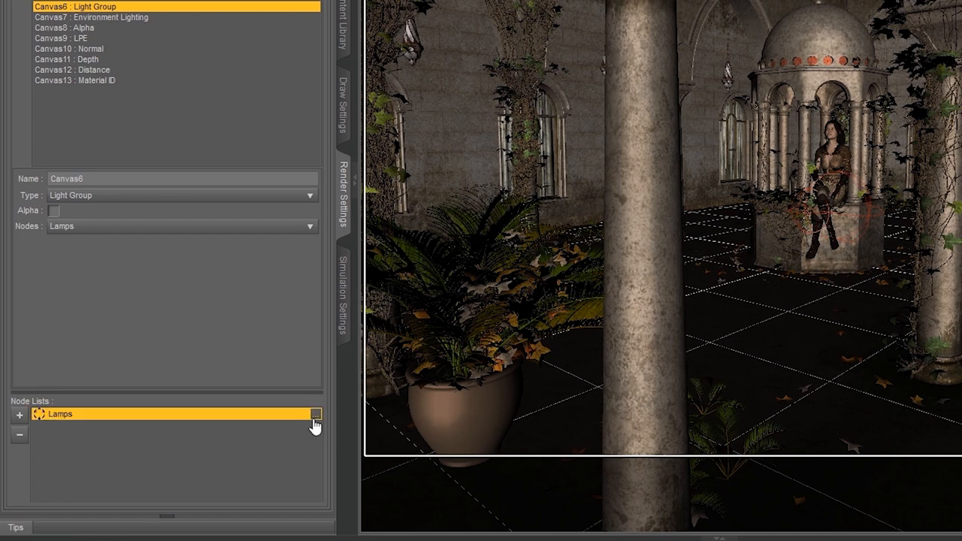
click(315, 414)
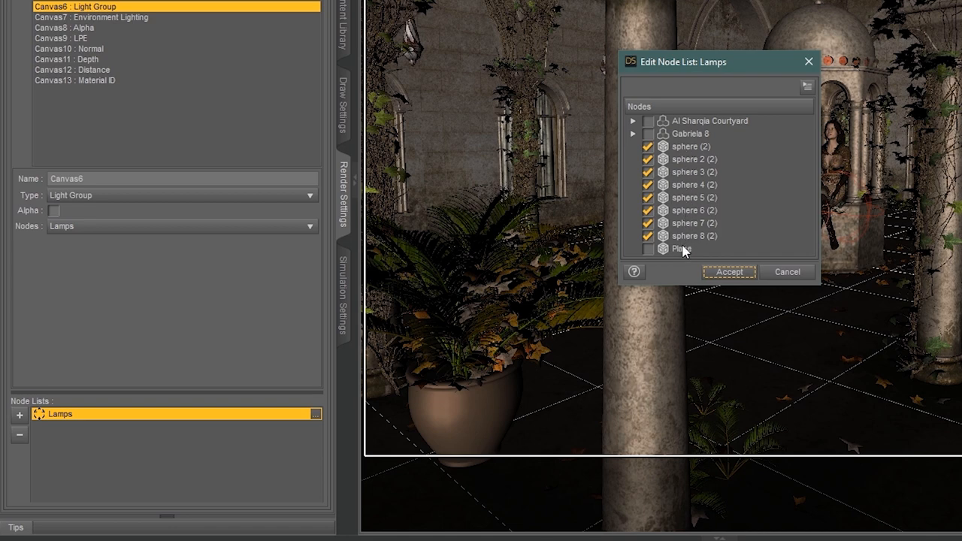
mouse_move(761, 272)
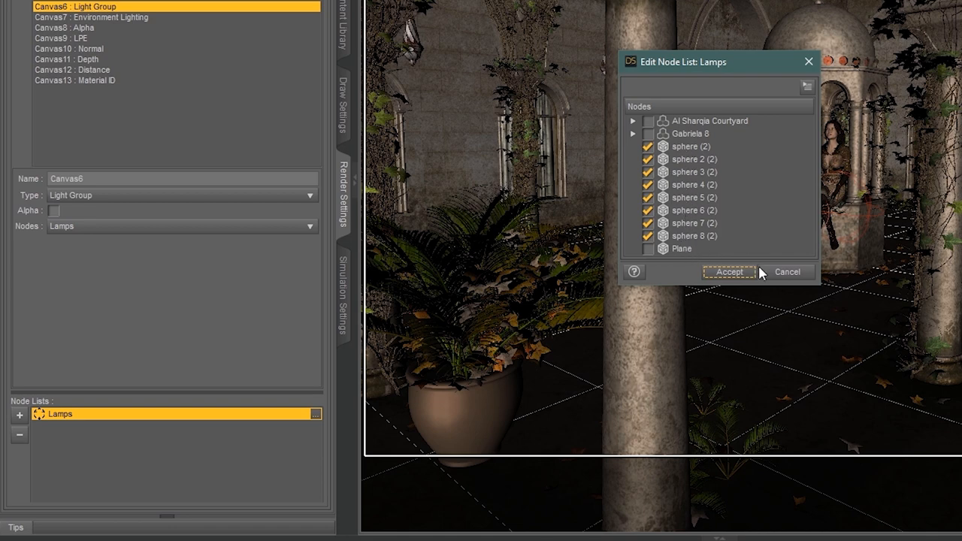
click(728, 271)
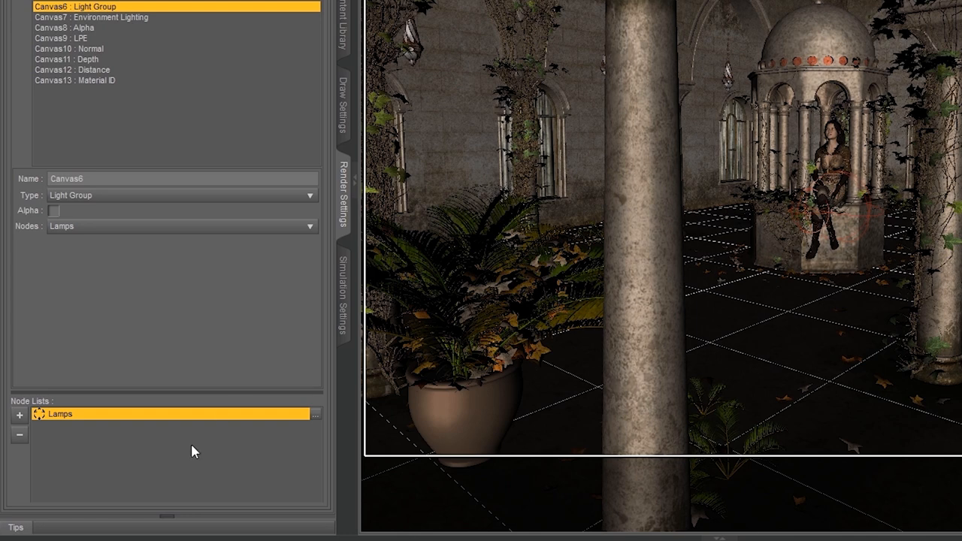
mouse_move(232, 351)
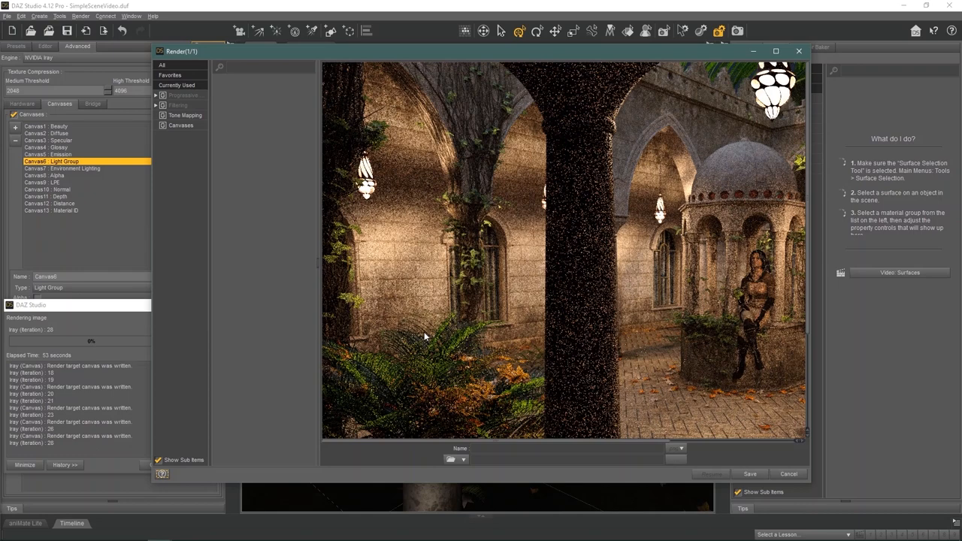
mouse_move(167, 71)
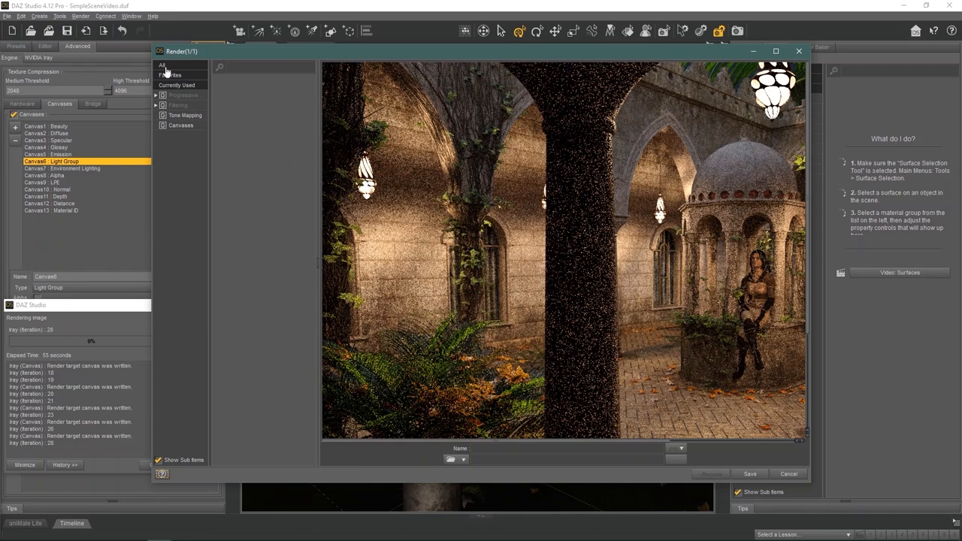
Show all settings in the render window, including tone mapping and active canvas.
click(162, 65)
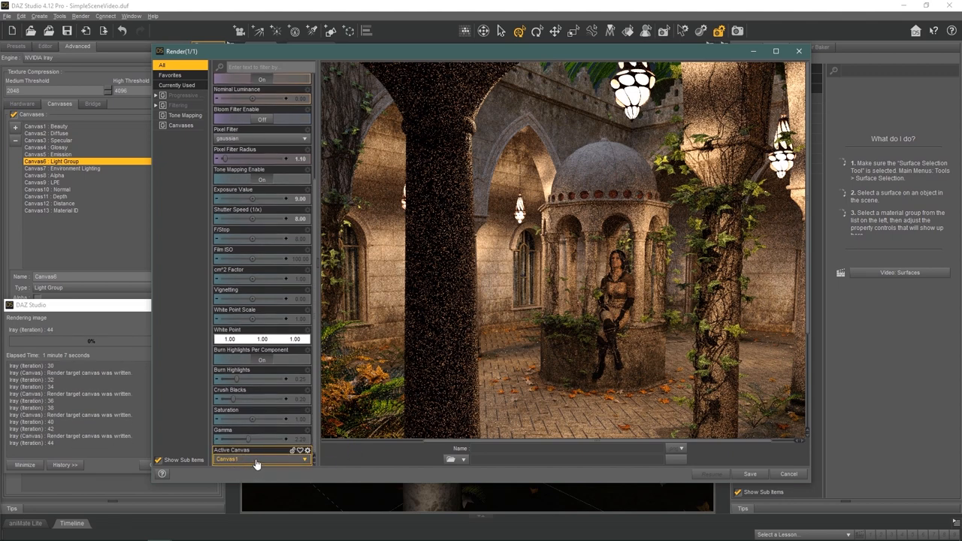
Preview Canvas2 Diffuse, Canvas3 Specular, then the nearly black Canvas5 Emission pass.
click(261, 459)
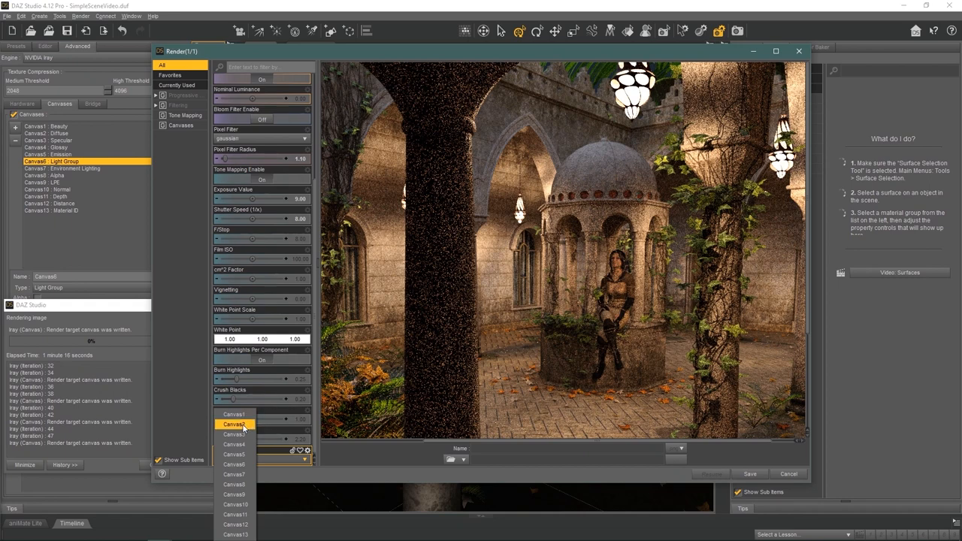
click(235, 425)
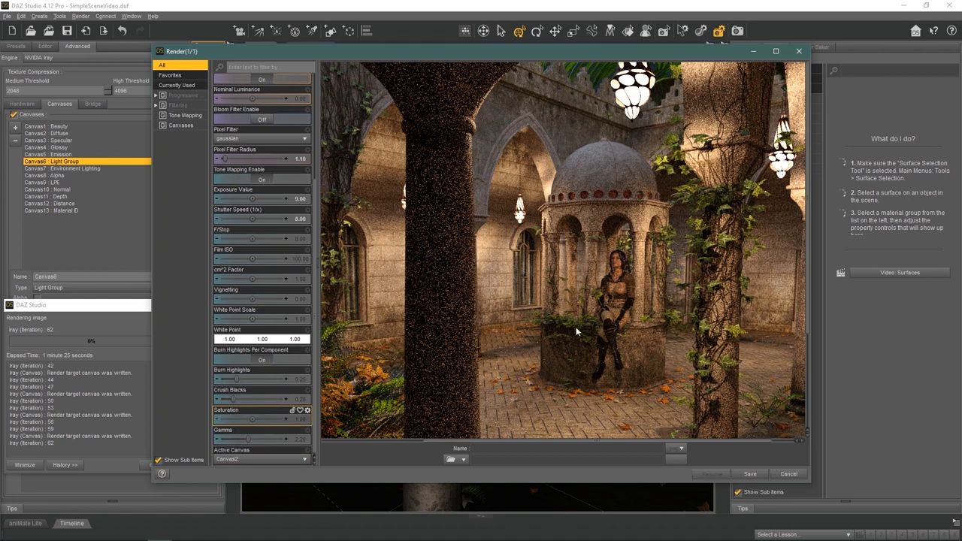
mouse_move(581, 329)
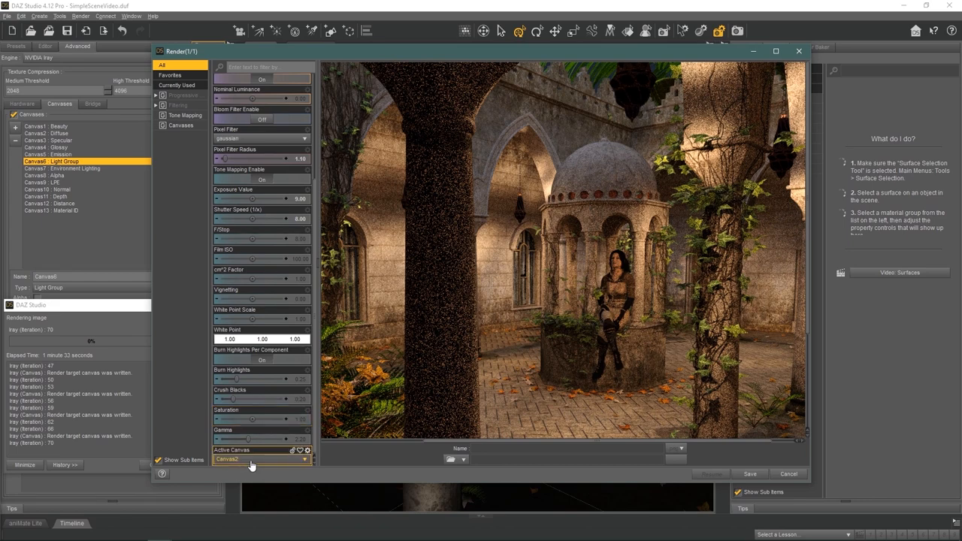
click(260, 459)
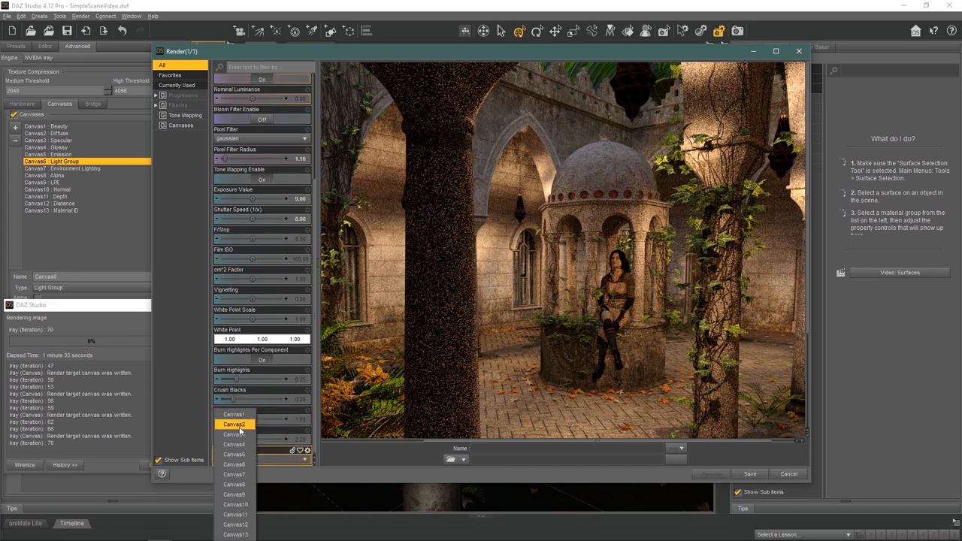
click(233, 435)
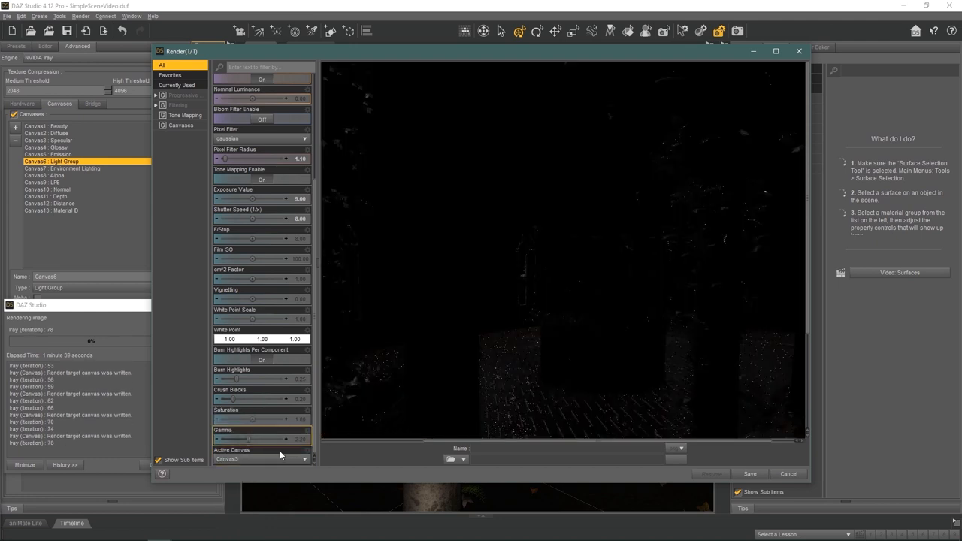
click(305, 459)
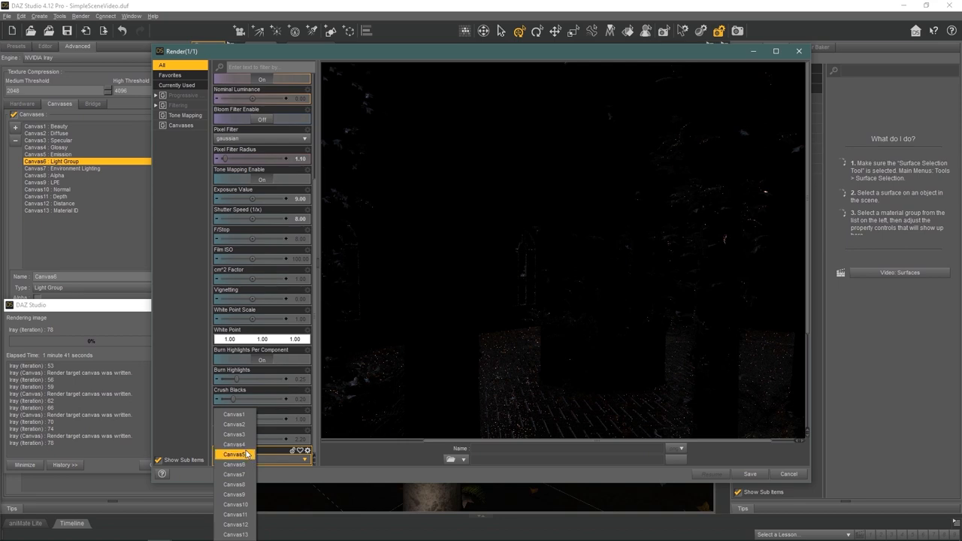
click(236, 444)
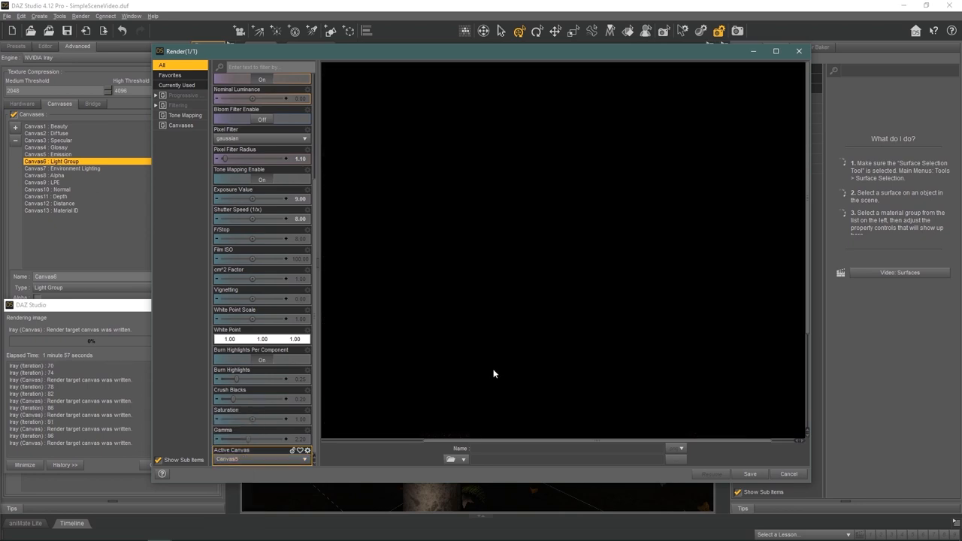
Preview the Light Group, Environment Lighting and Alpha canvases in the render window.
click(304, 459)
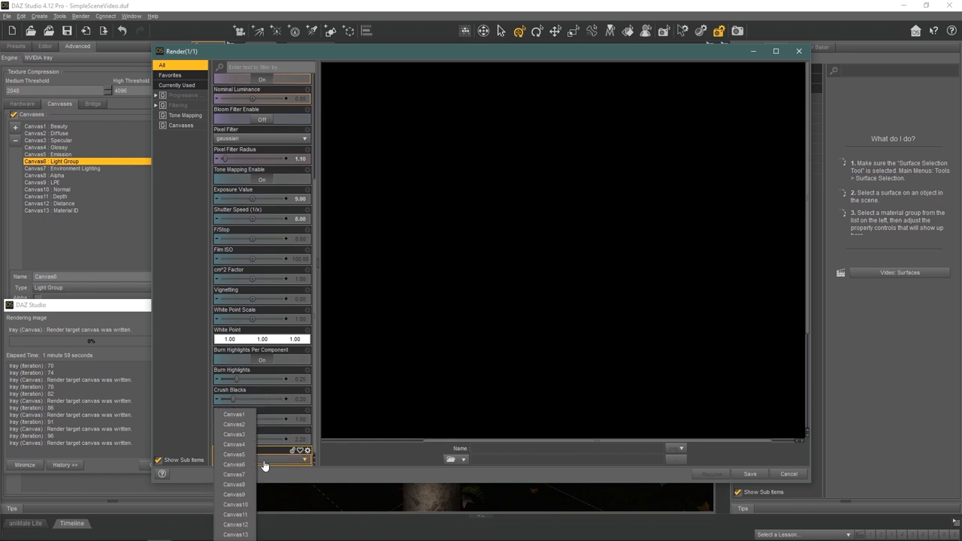
click(233, 464)
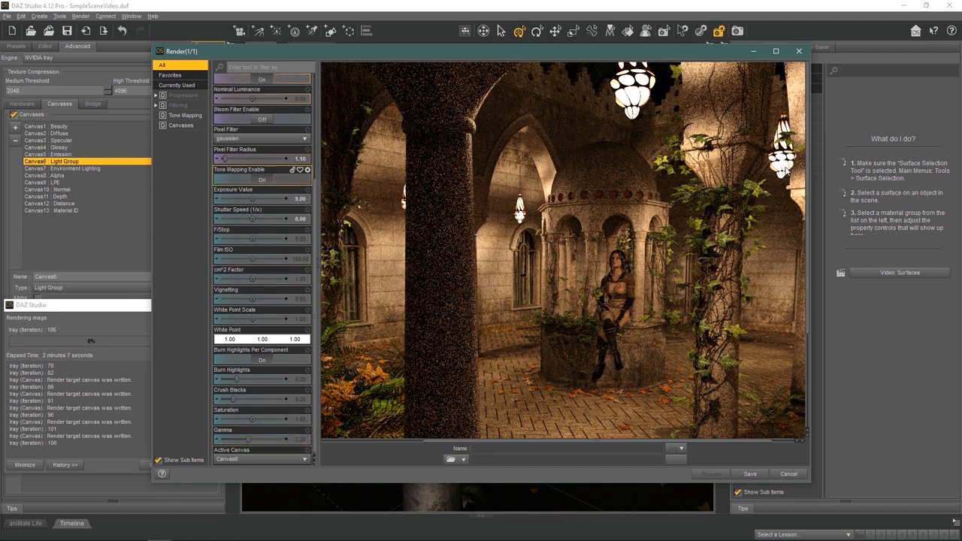
mouse_move(573, 367)
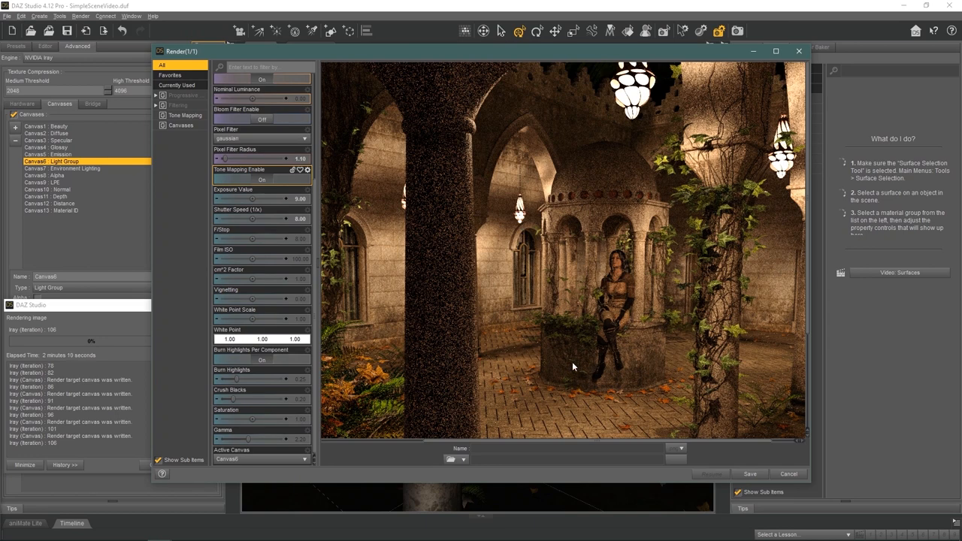
click(305, 459)
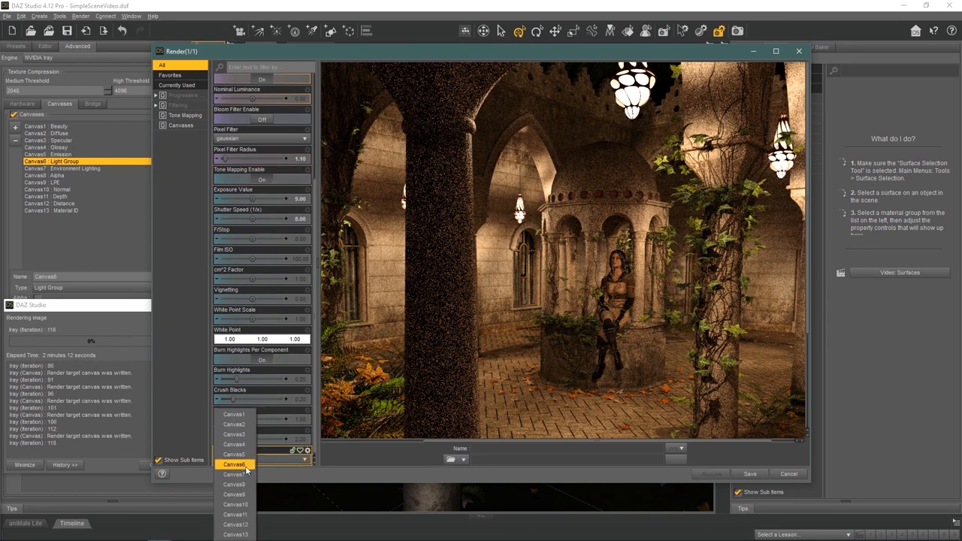
click(236, 474)
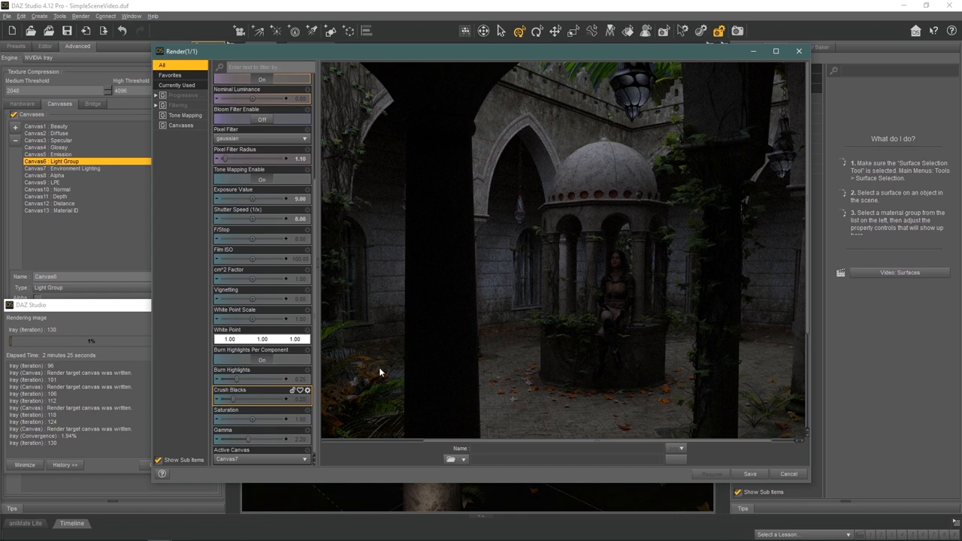
mouse_move(422, 357)
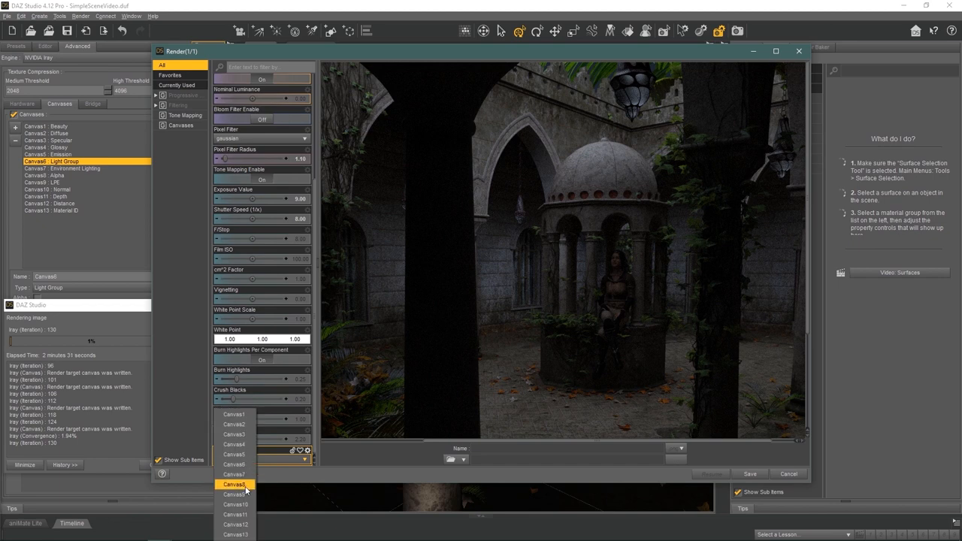
click(234, 495)
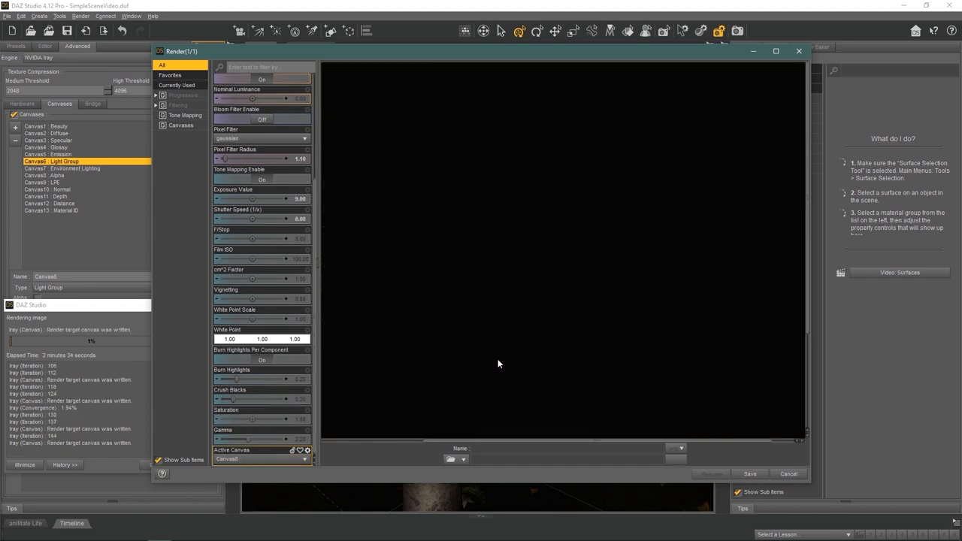
click(259, 459)
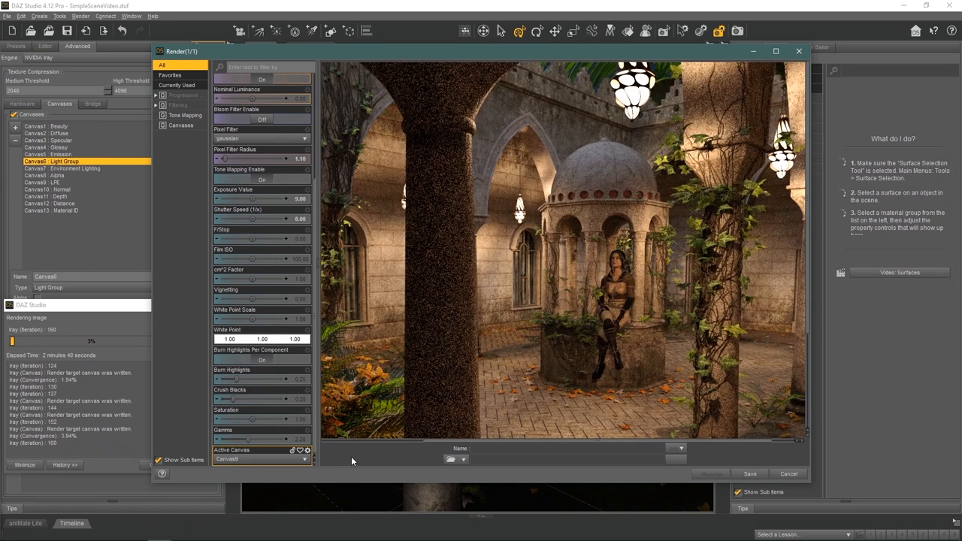
Preview the Distance and Material ID canvases, then return to the Beauty canvas.
click(261, 459)
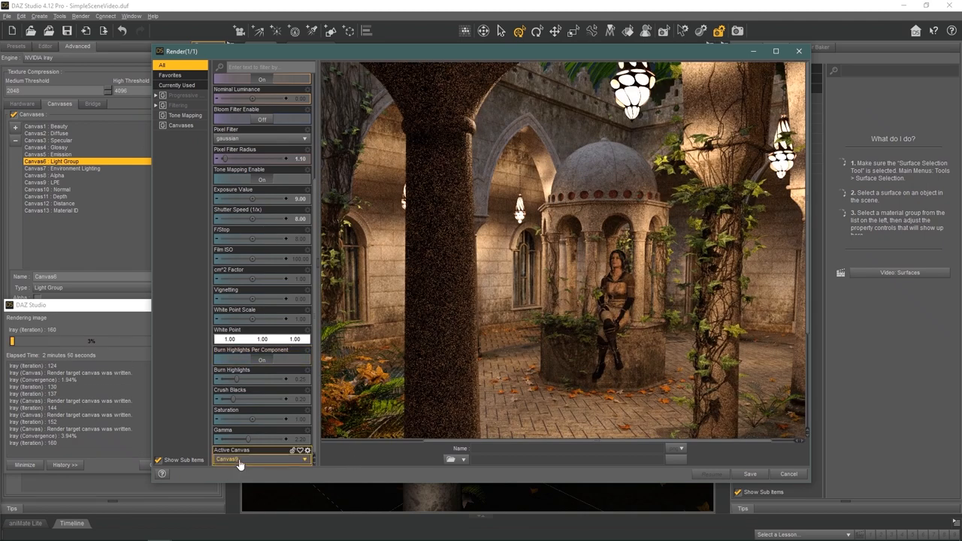
click(259, 459)
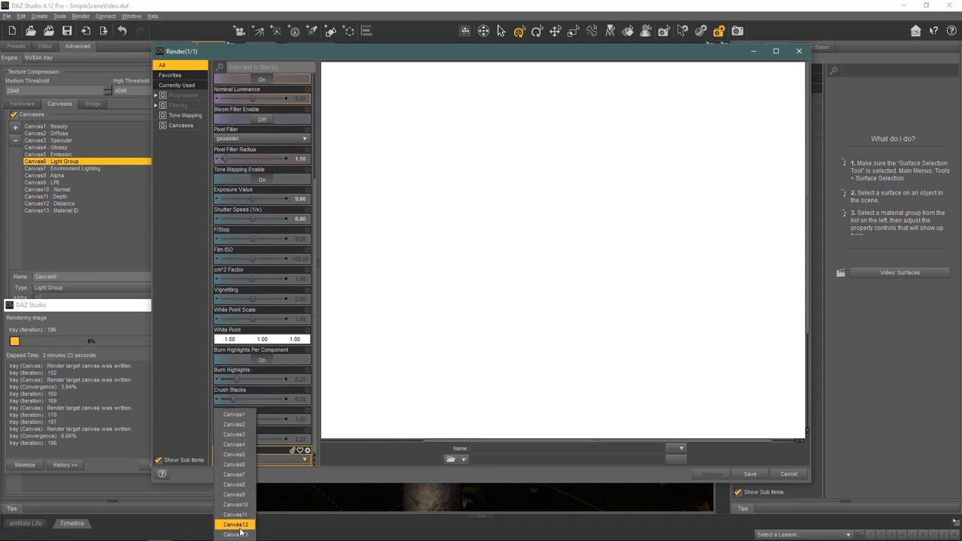
click(235, 524)
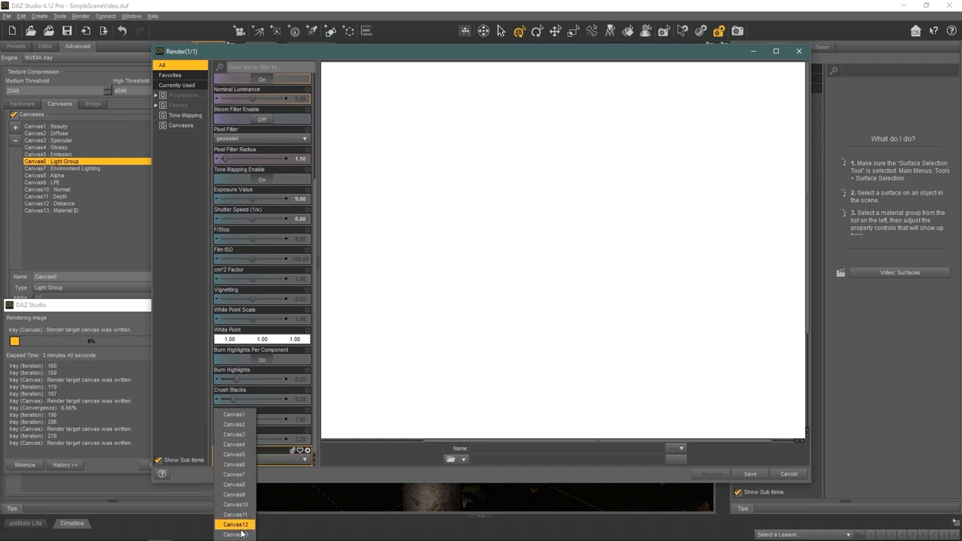
click(234, 535)
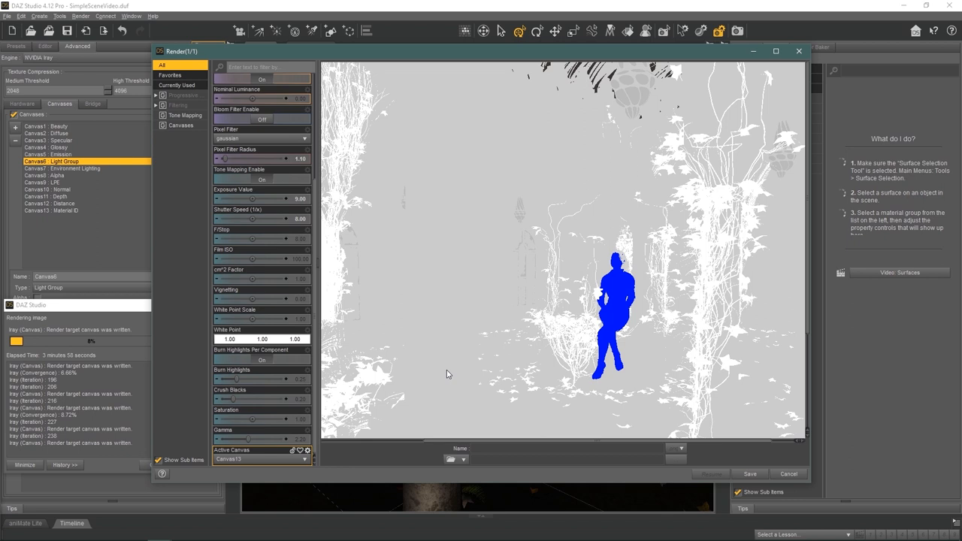
mouse_move(475, 291)
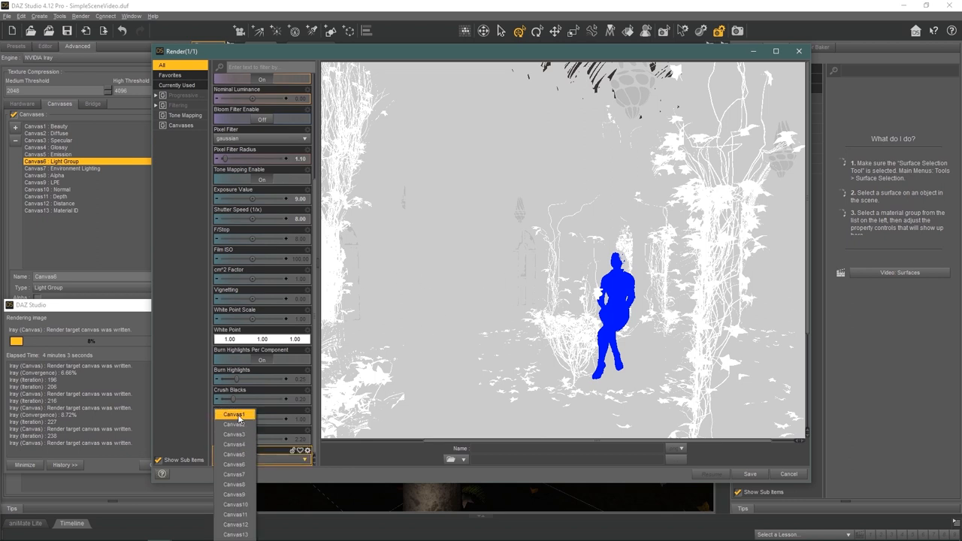
click(235, 414)
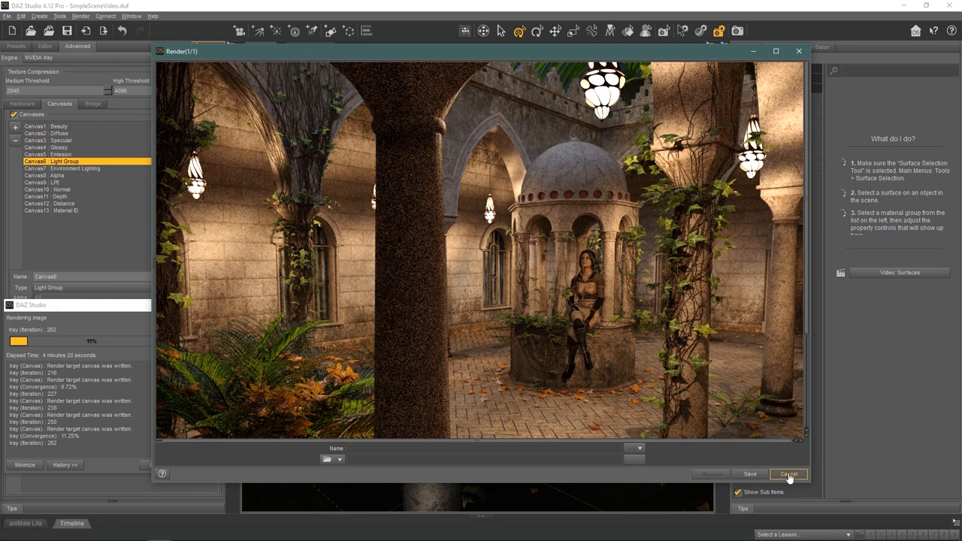
Cancel the in-progress courtyard render and confirm stopping it.
click(787, 474)
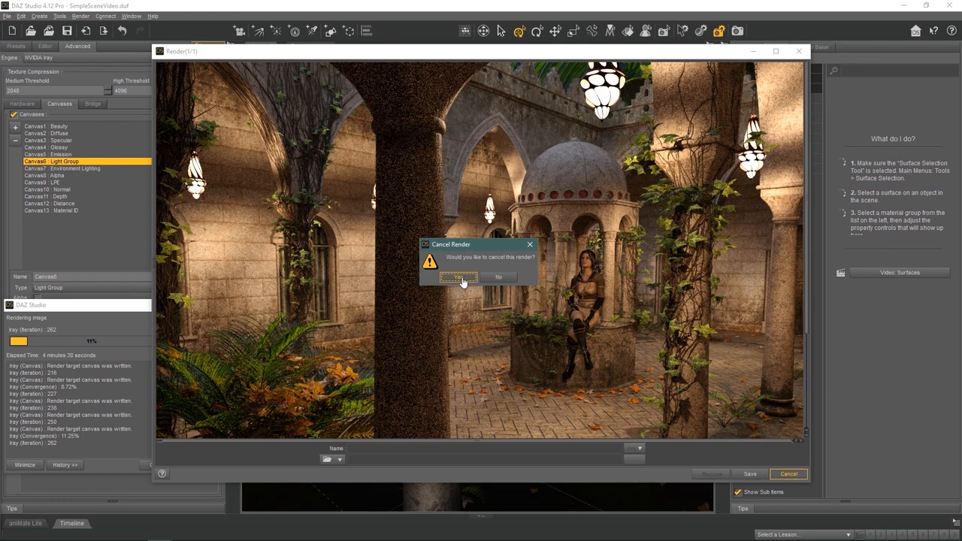
click(459, 277)
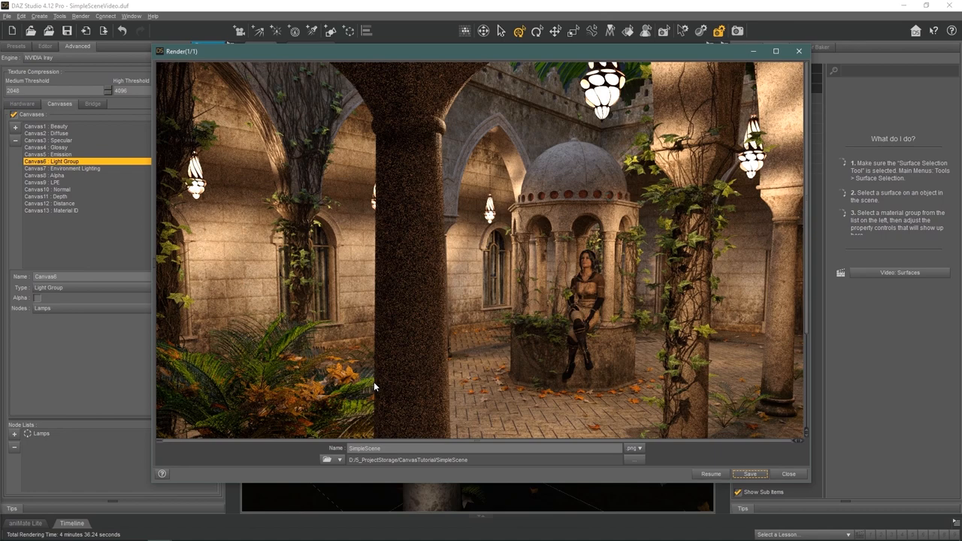
mouse_move(301, 404)
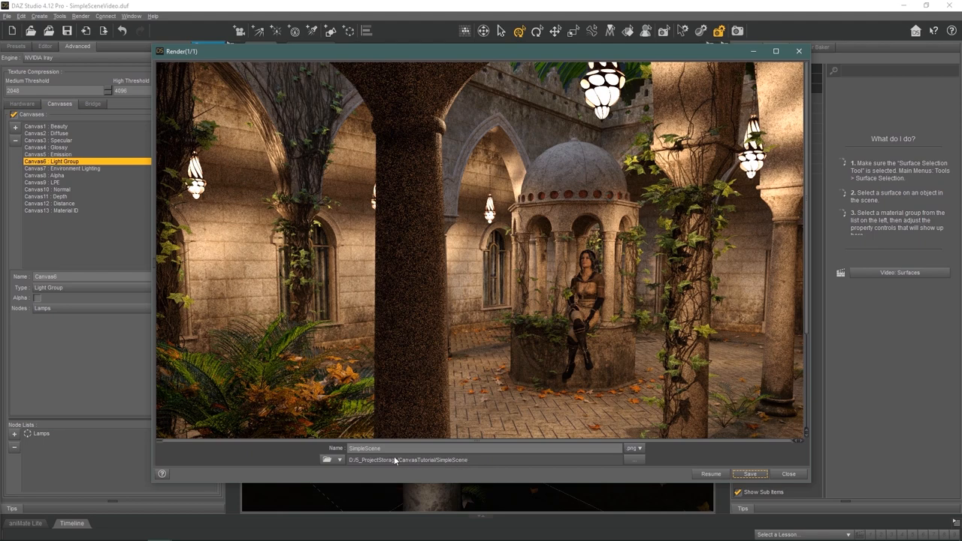
mouse_move(733, 470)
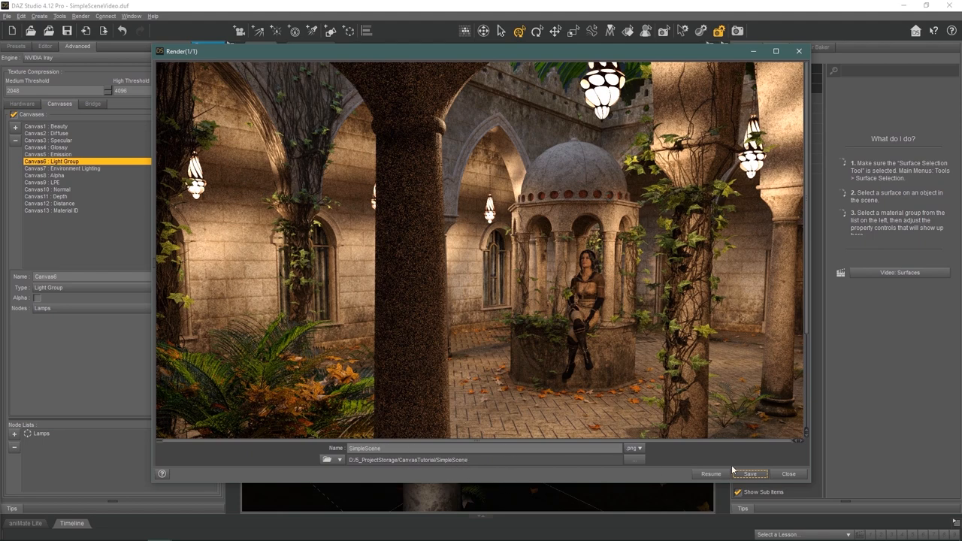
Save the courtyard render as SimpleScene, replacing the existing file.
click(750, 473)
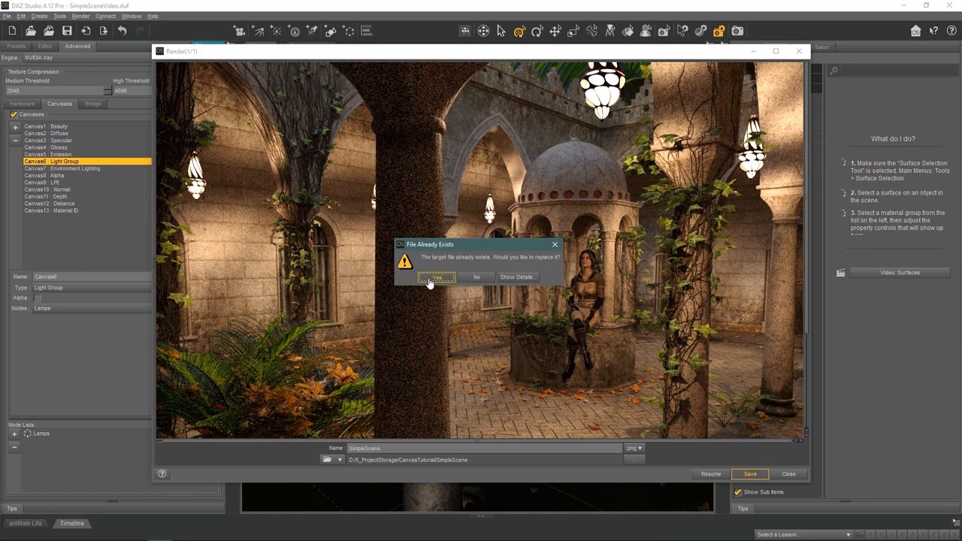
click(436, 277)
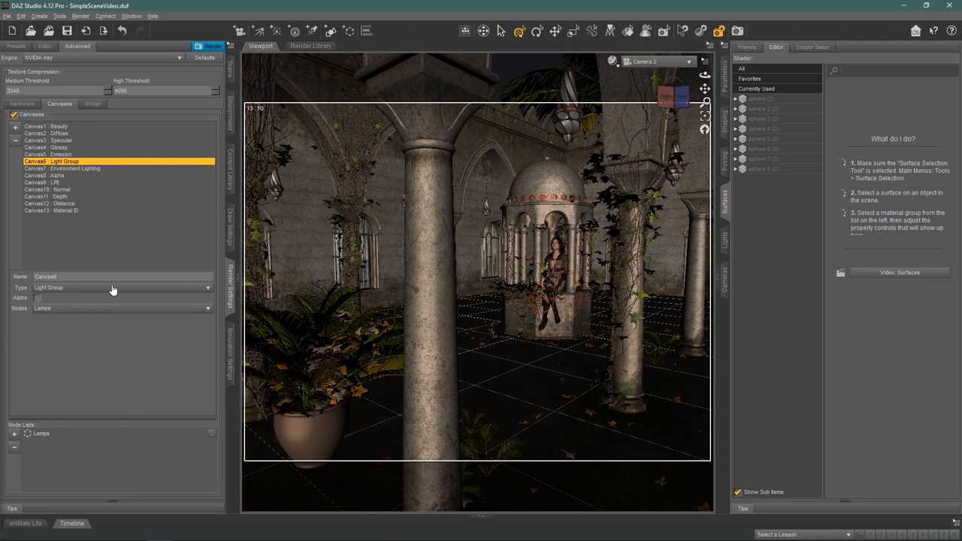
click(7, 16)
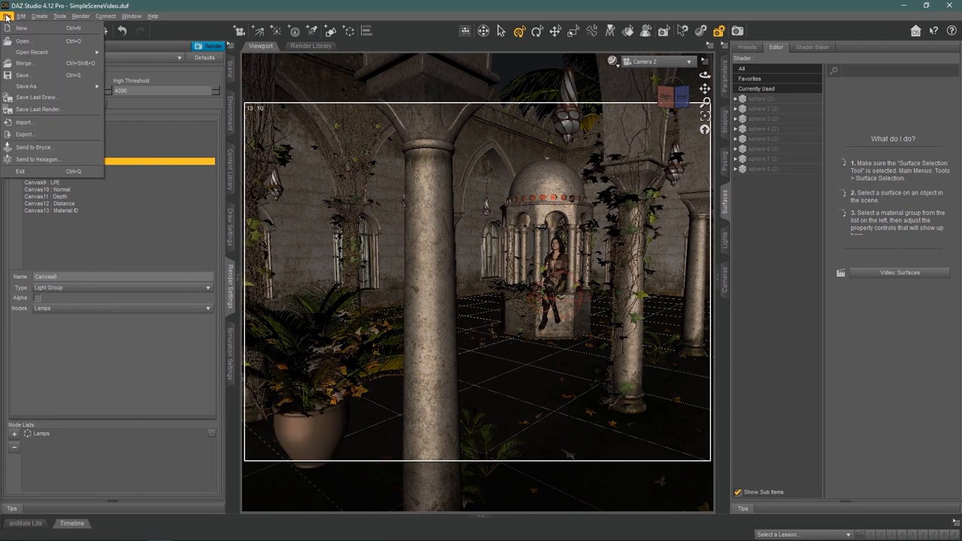
mouse_move(39, 109)
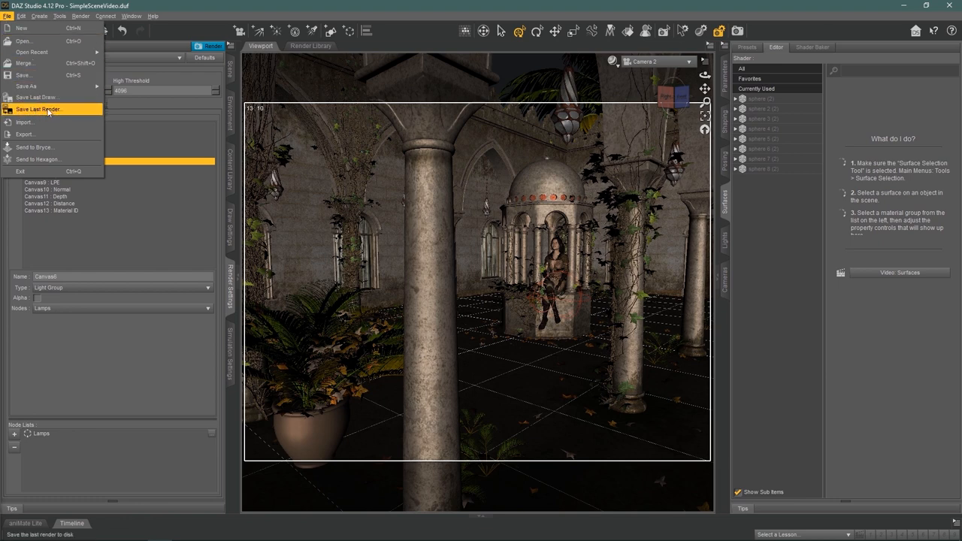
mouse_move(54, 117)
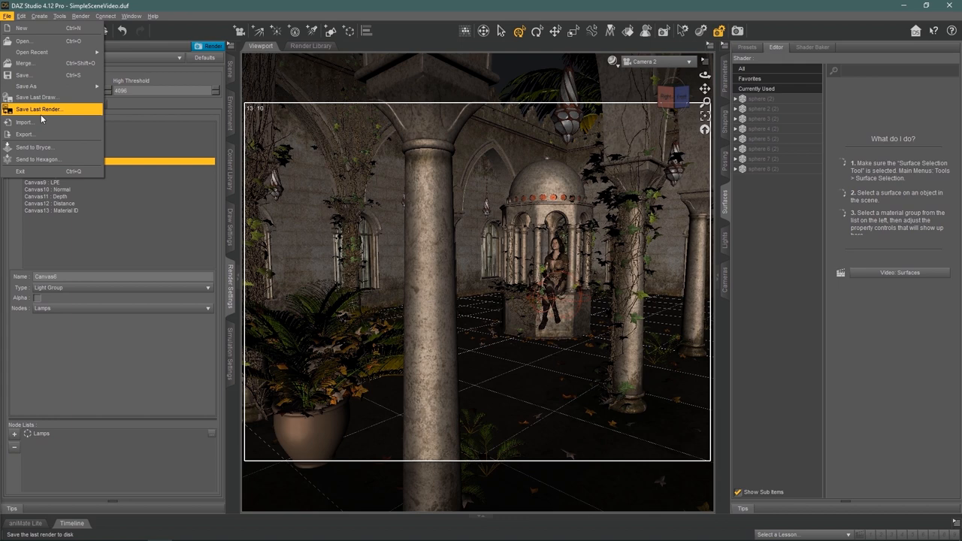
mouse_move(146, 365)
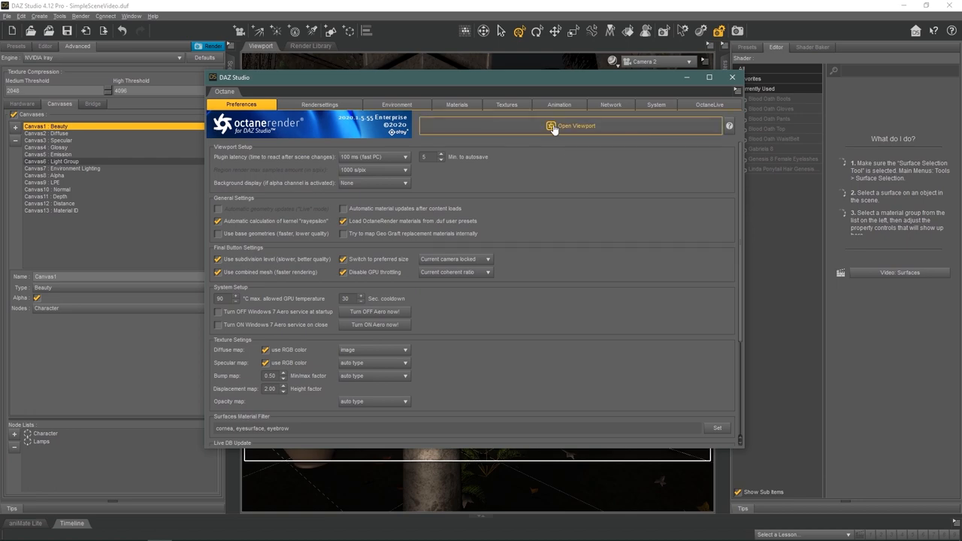
Launch the OctaneRender viewport and scroll through its Render Passes list.
click(577, 126)
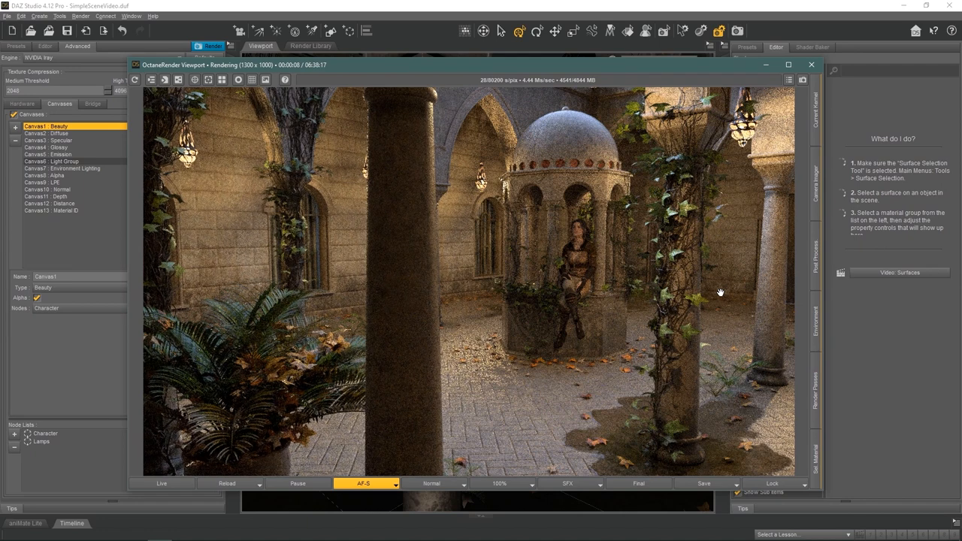
mouse_move(734, 405)
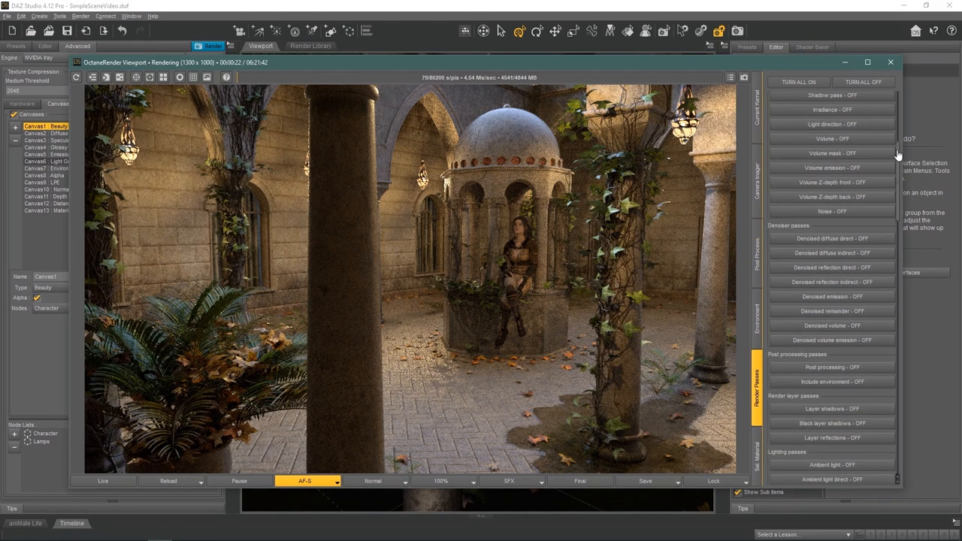
scroll(down, 3)
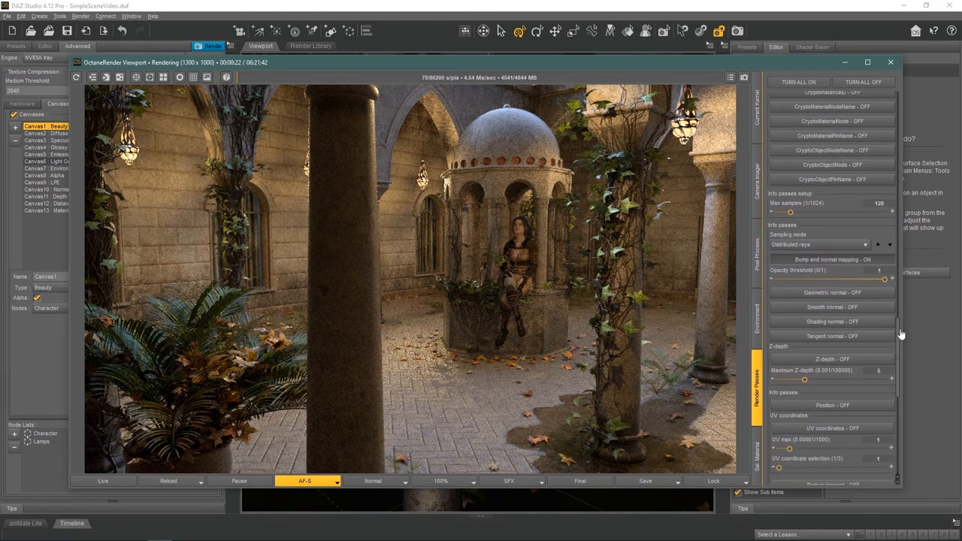
scroll(down, 3)
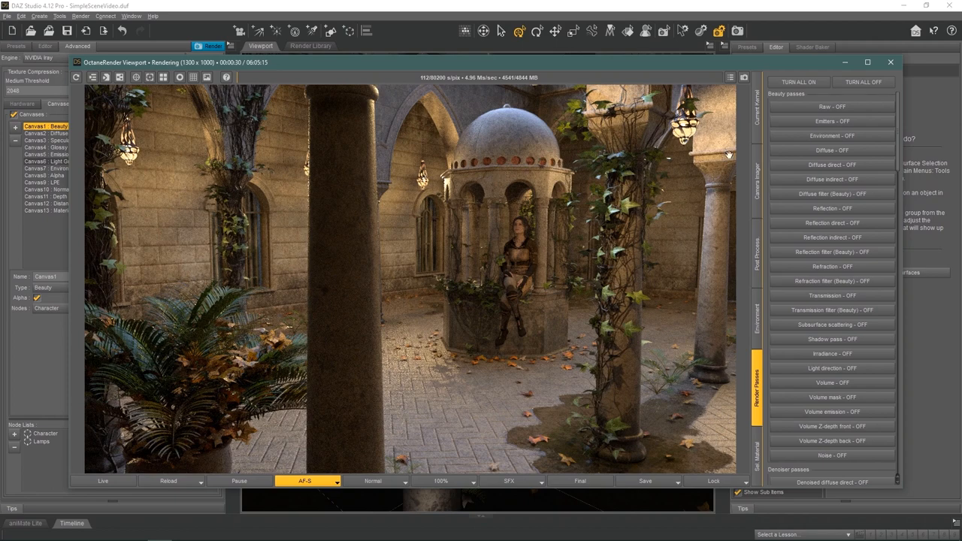
Turn on Diffuse and Reflection passes, then preview beauty and Refraction views.
click(832, 149)
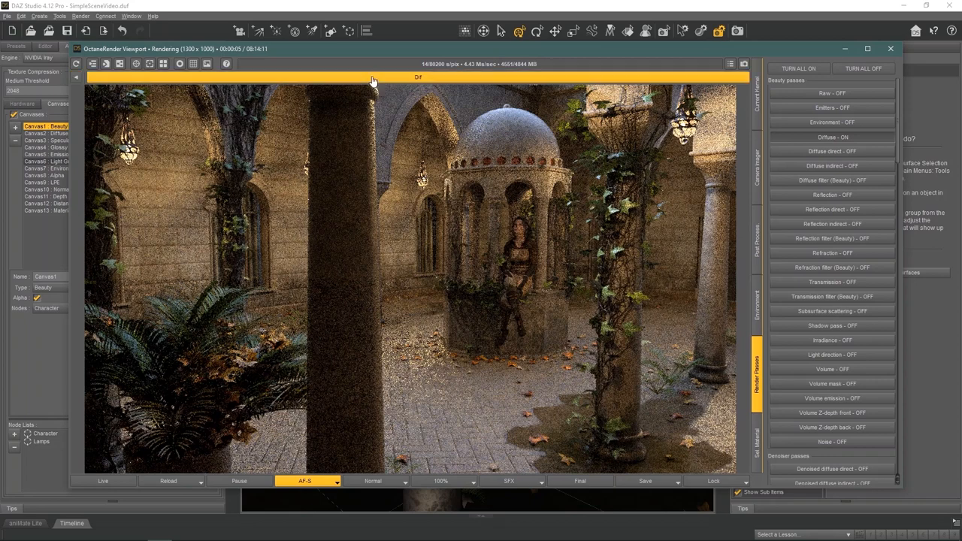
mouse_move(355, 303)
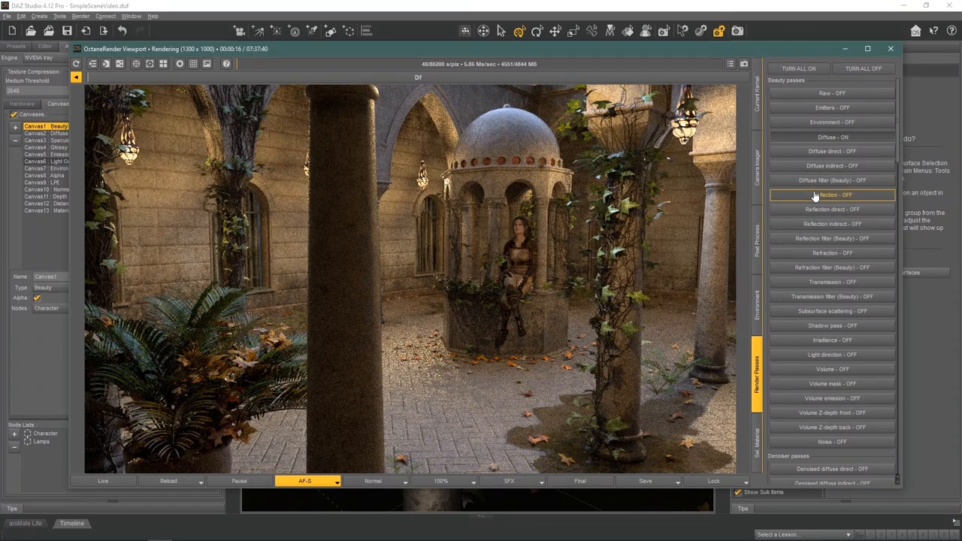
click(832, 195)
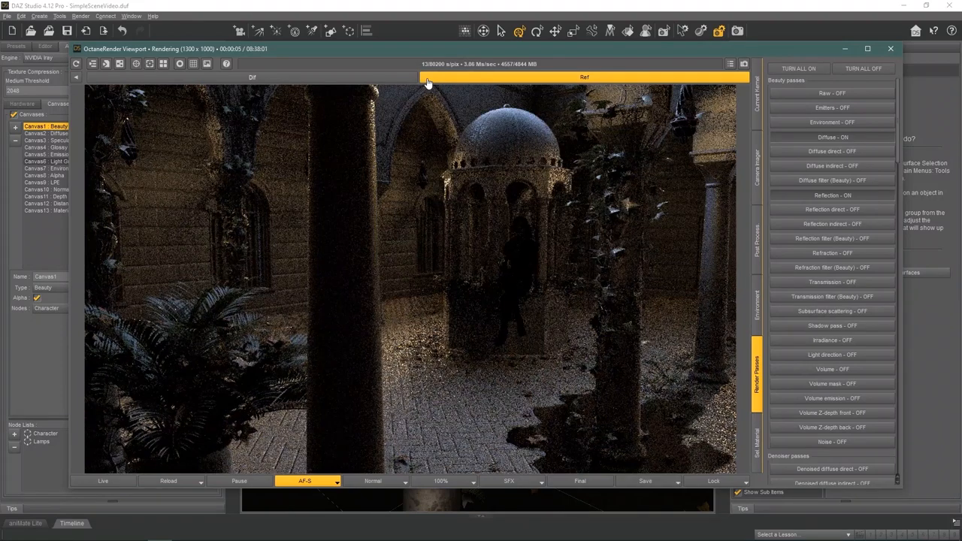
click(252, 77)
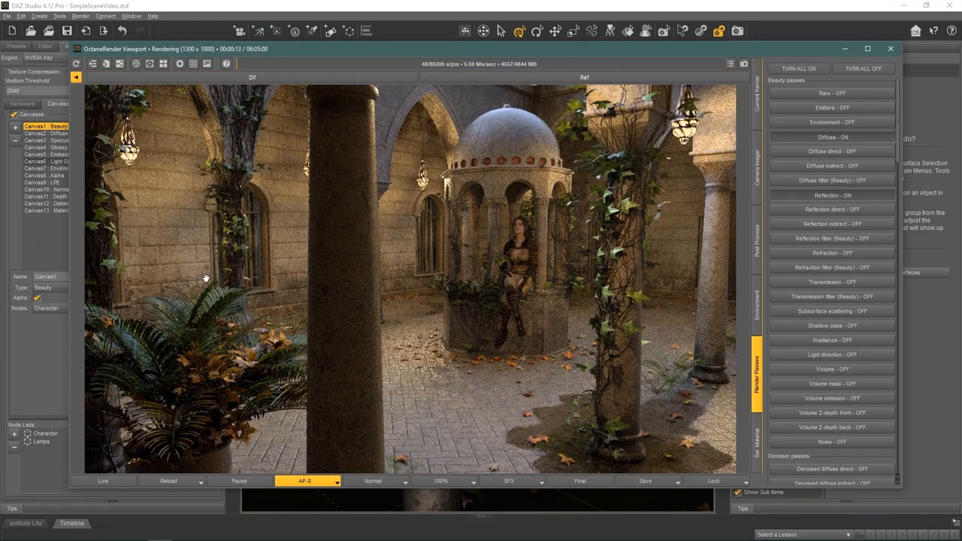
mouse_move(231, 274)
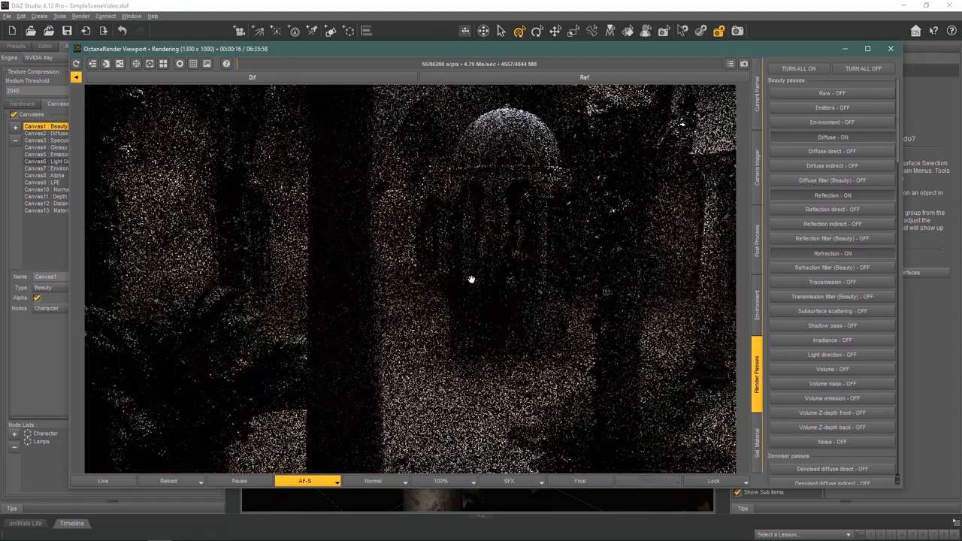
click(639, 77)
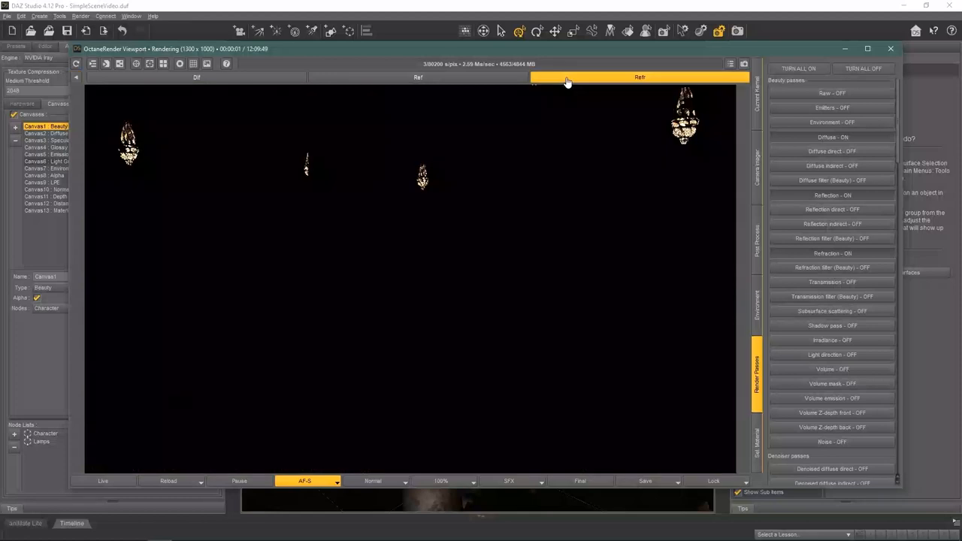
mouse_move(210, 155)
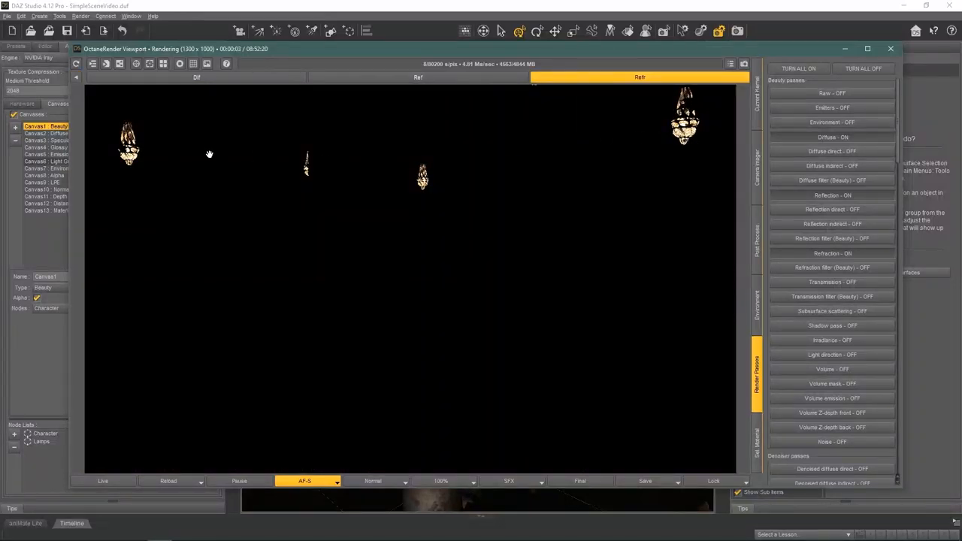
mouse_move(453, 260)
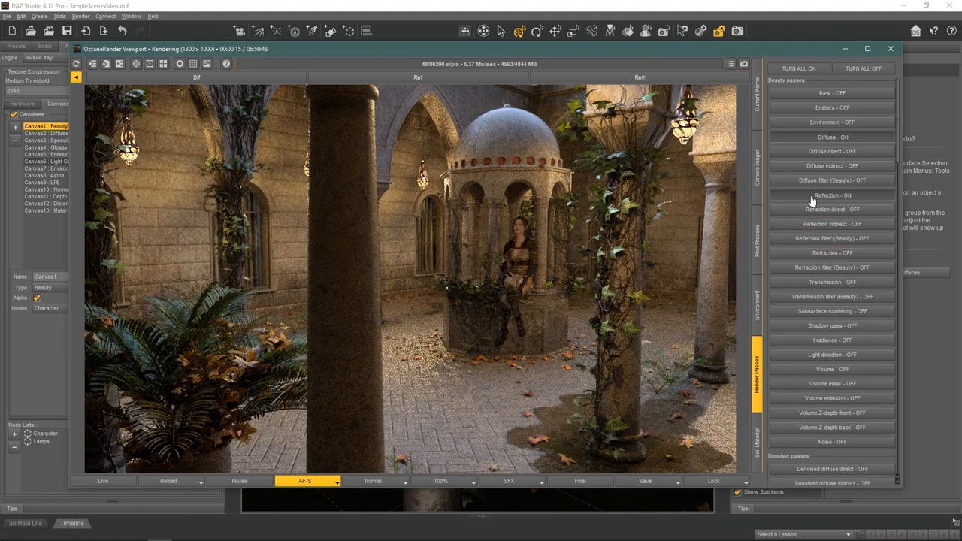
Enable the Geometric normal and Z-depth info passes.
click(833, 195)
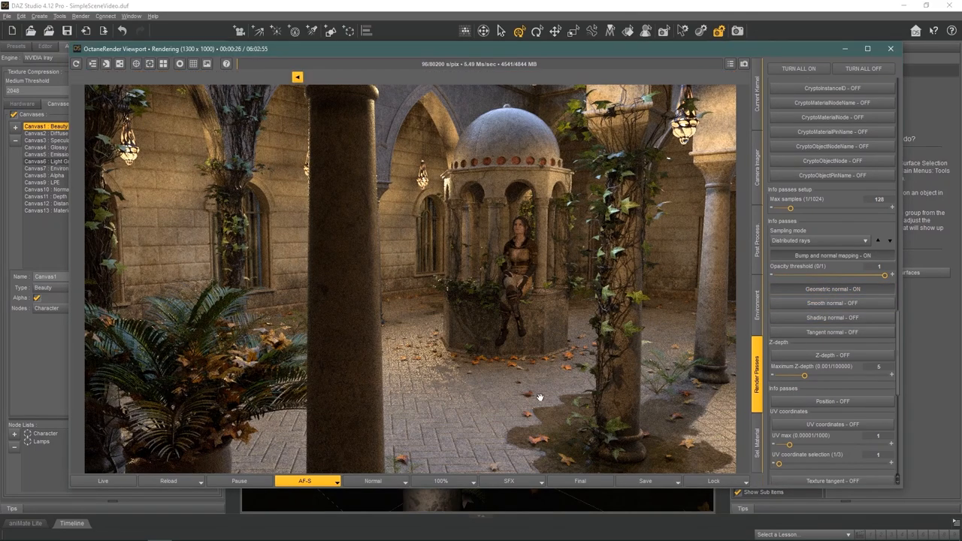
mouse_move(548, 392)
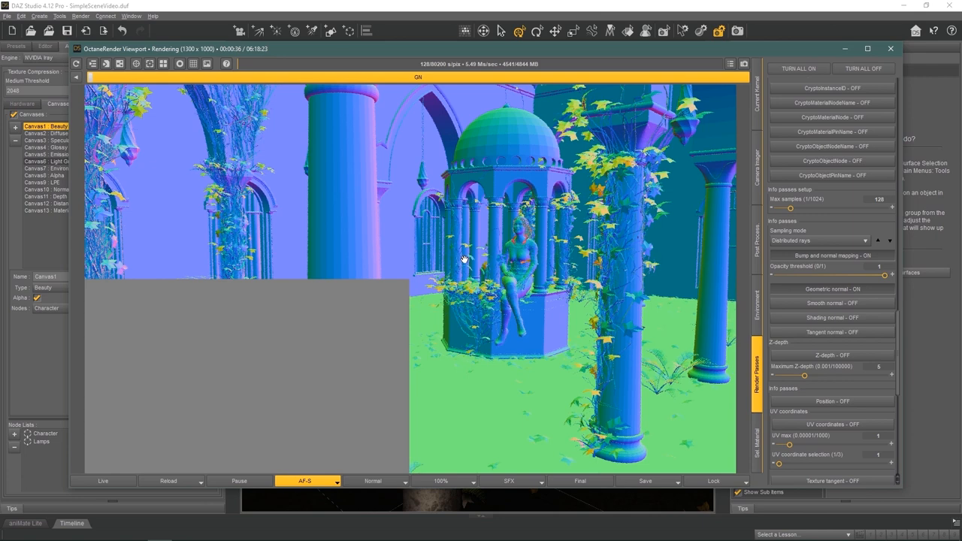
mouse_move(525, 240)
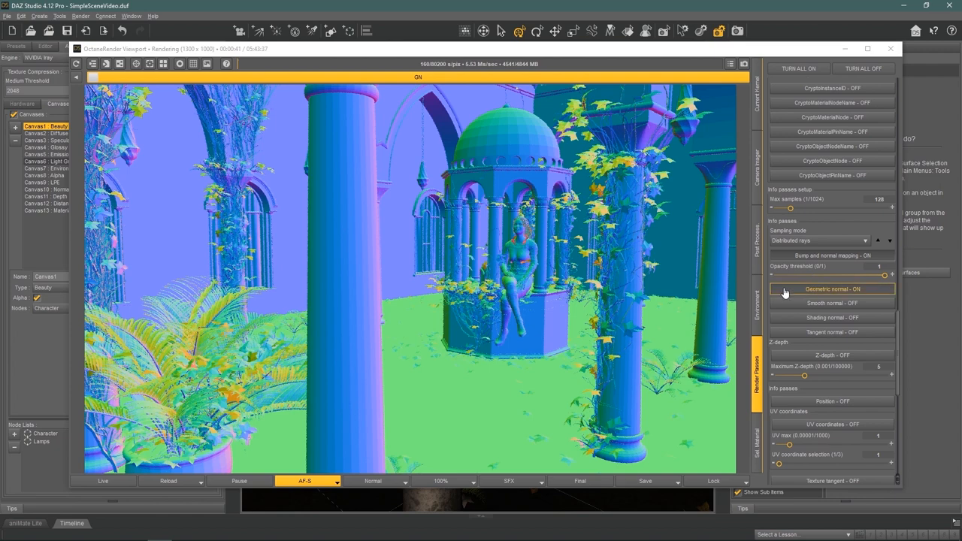
mouse_move(800, 307)
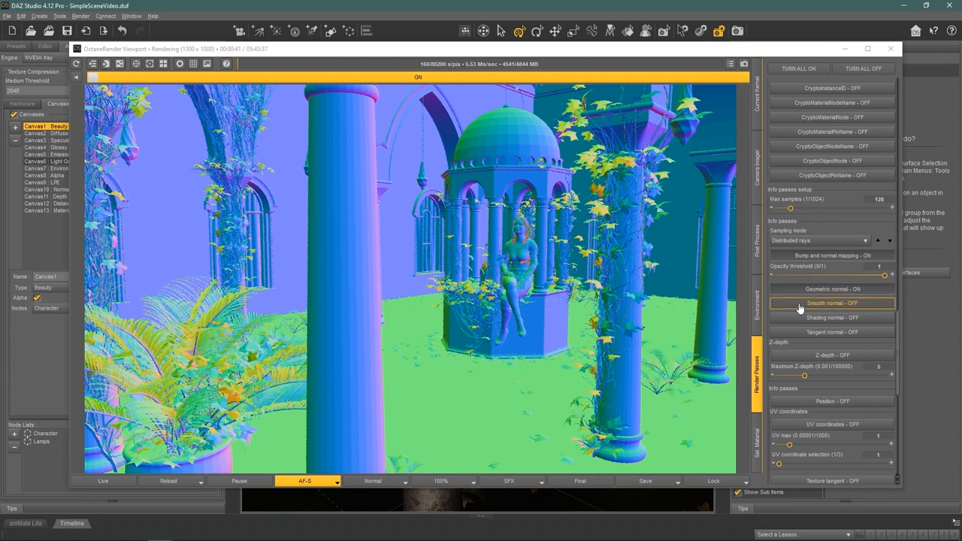
click(832, 354)
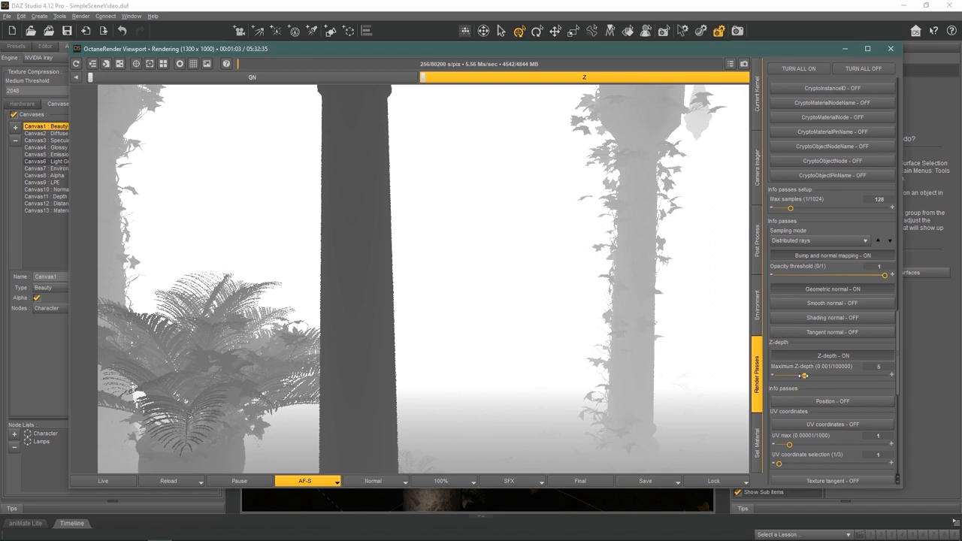
Raise maximum Z-depth to 22 and enable the Wireframe pass.
drag(799, 375, 811, 376)
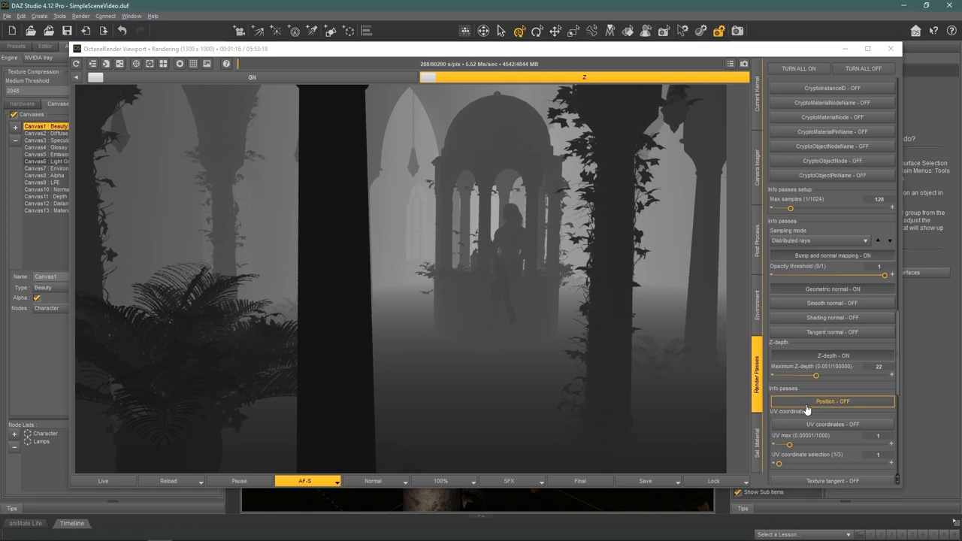
scroll(down, 3)
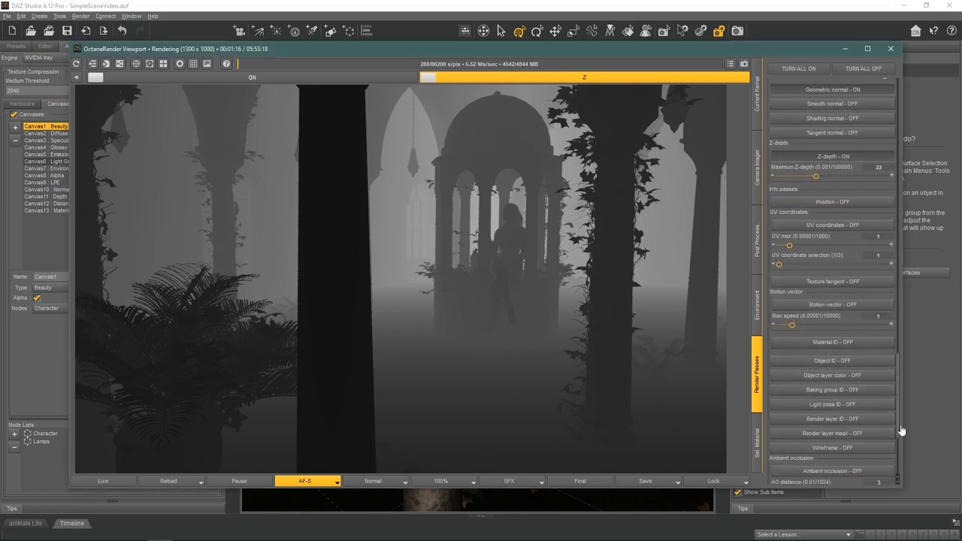
scroll(down, 3)
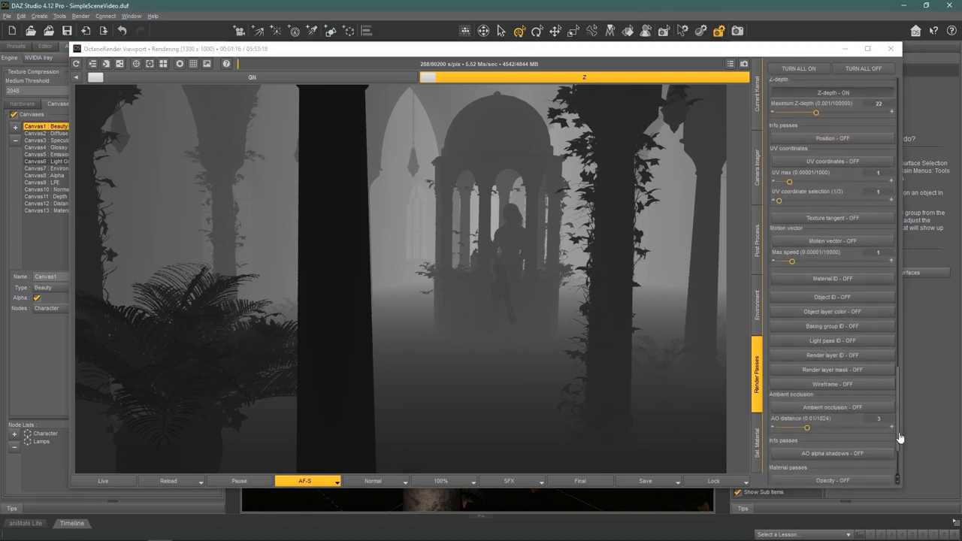
click(832, 384)
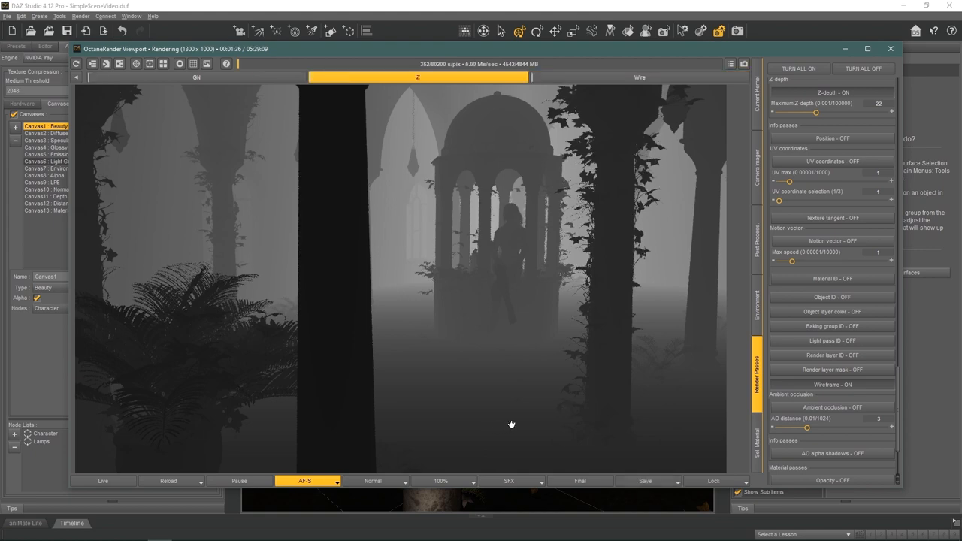
Preview the wireframe pass, then enable and view Ambient occlusion.
click(639, 76)
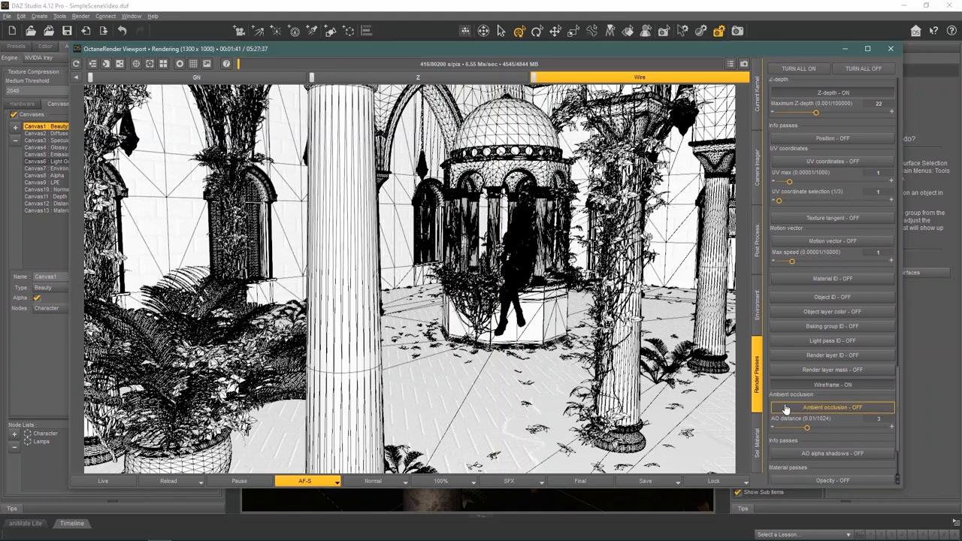
click(832, 408)
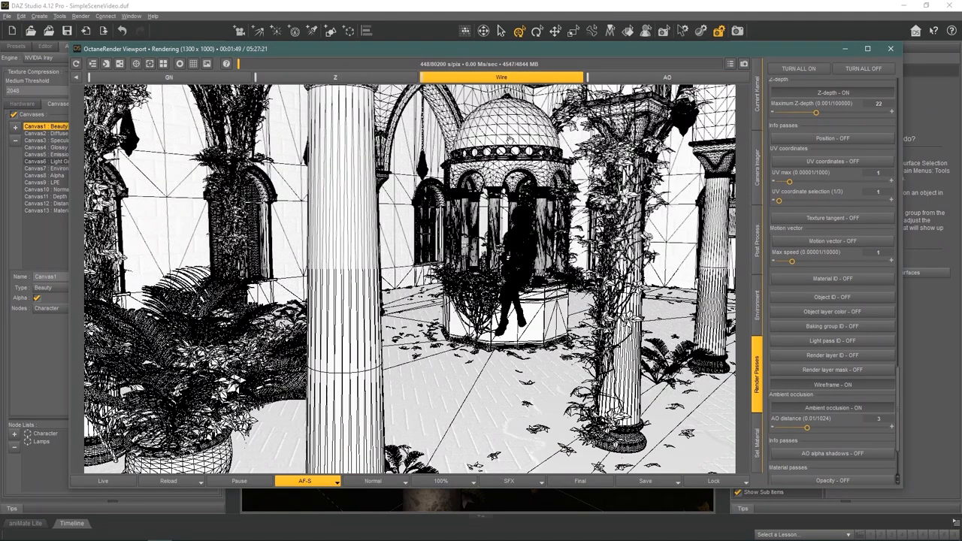
click(666, 76)
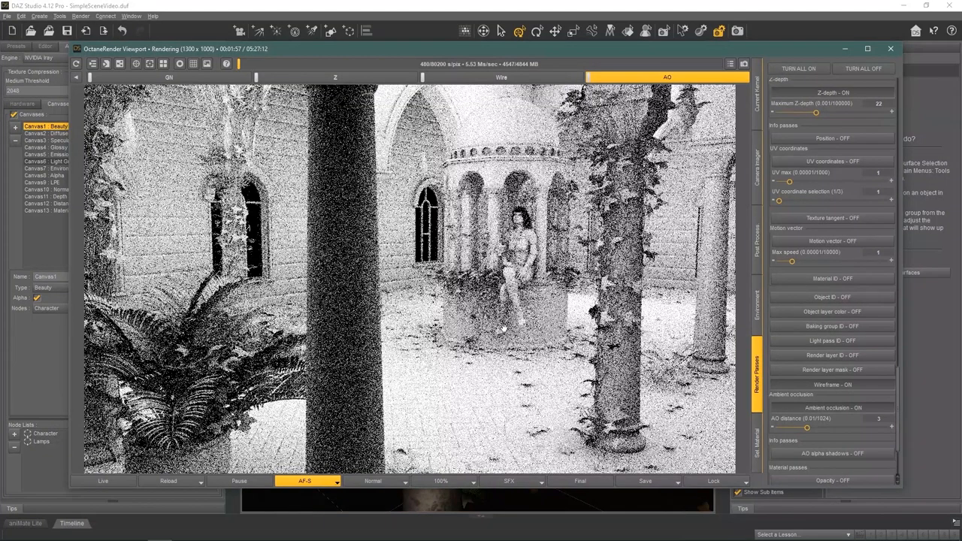
mouse_move(496, 331)
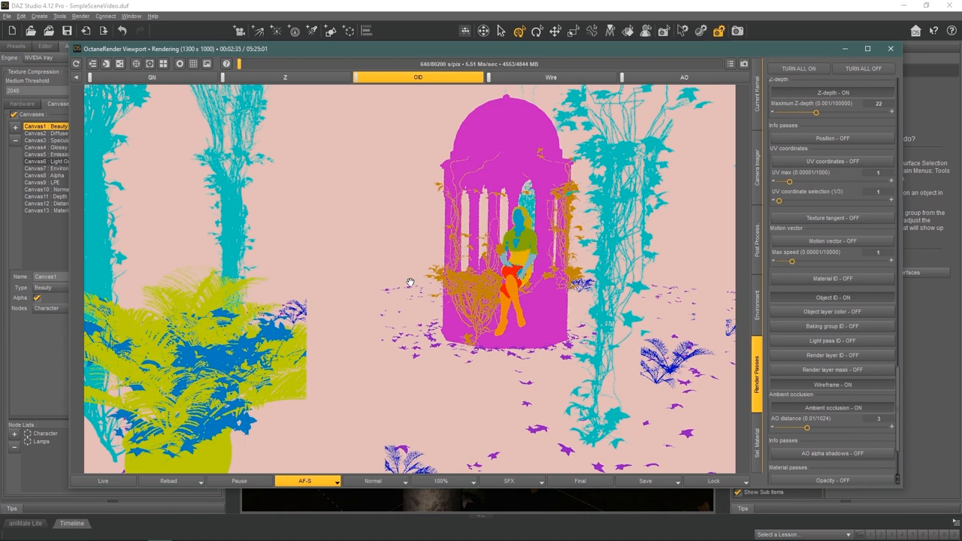
mouse_move(475, 188)
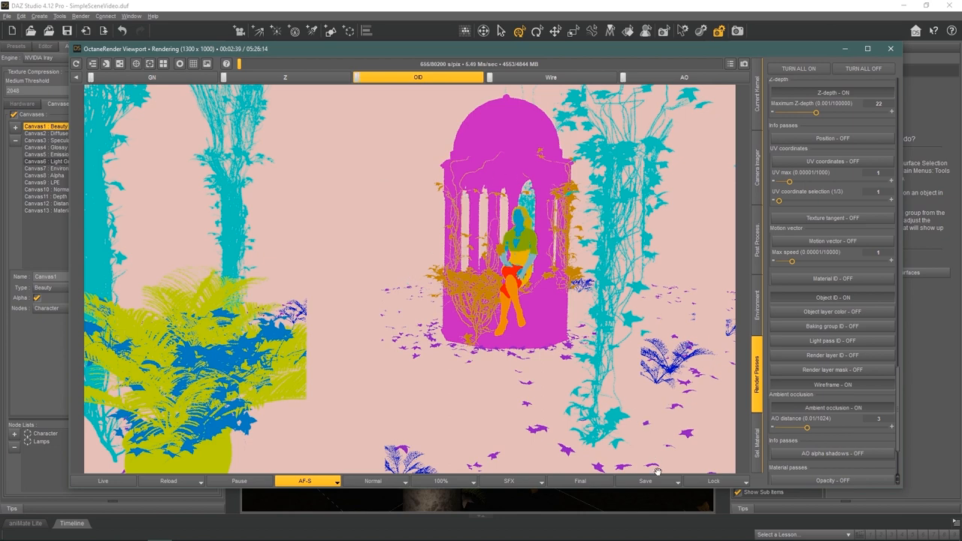
Export all render passes as a single EXR named OctaneImages.
click(644, 481)
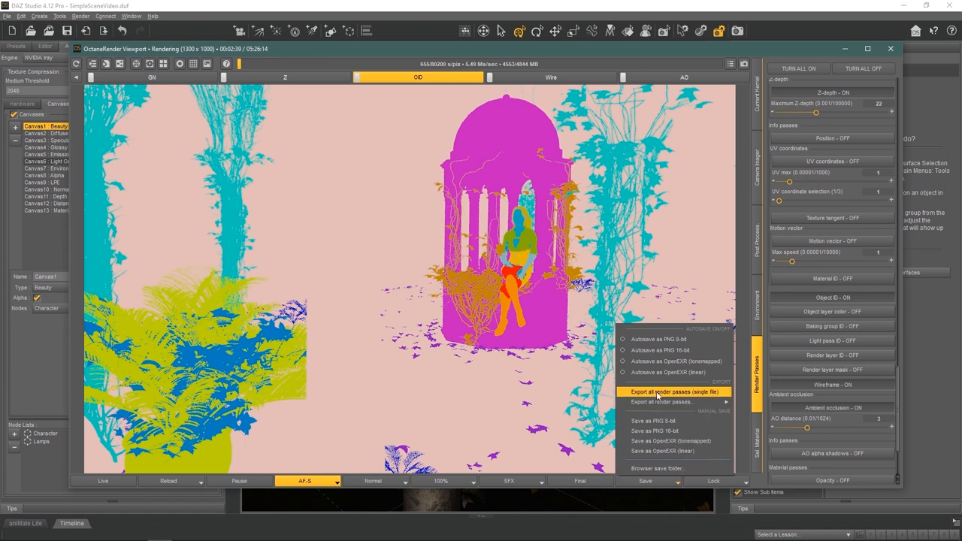
mouse_move(659, 402)
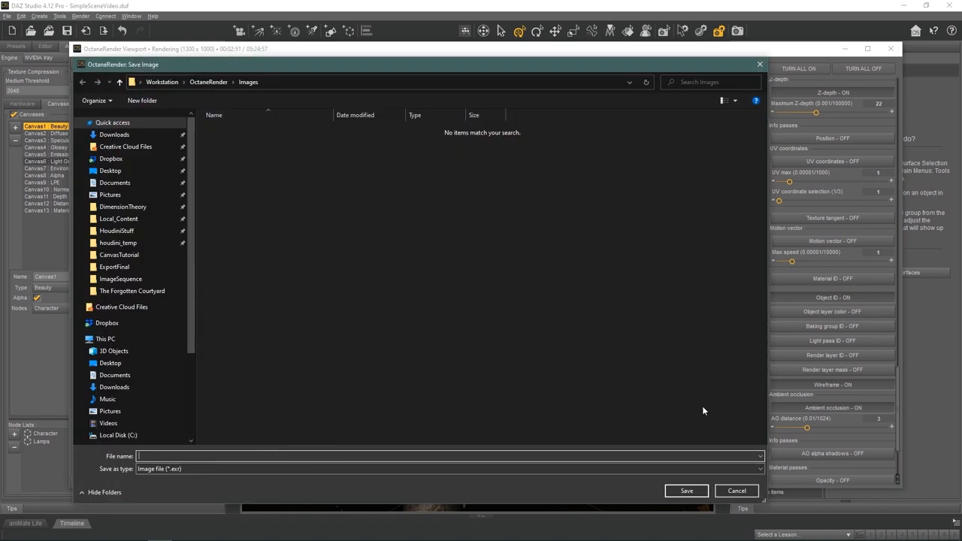
mouse_move(786, 414)
text(Octane)
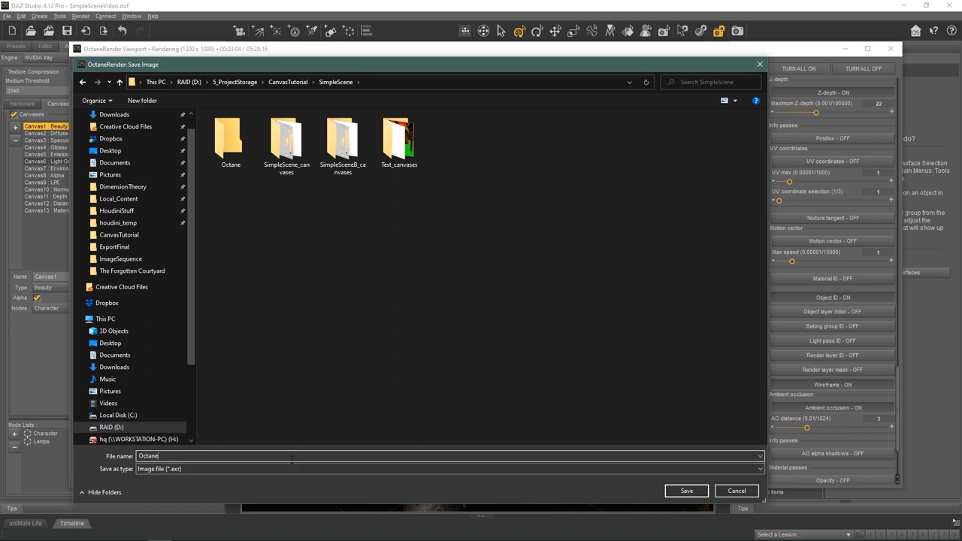
text(Images)
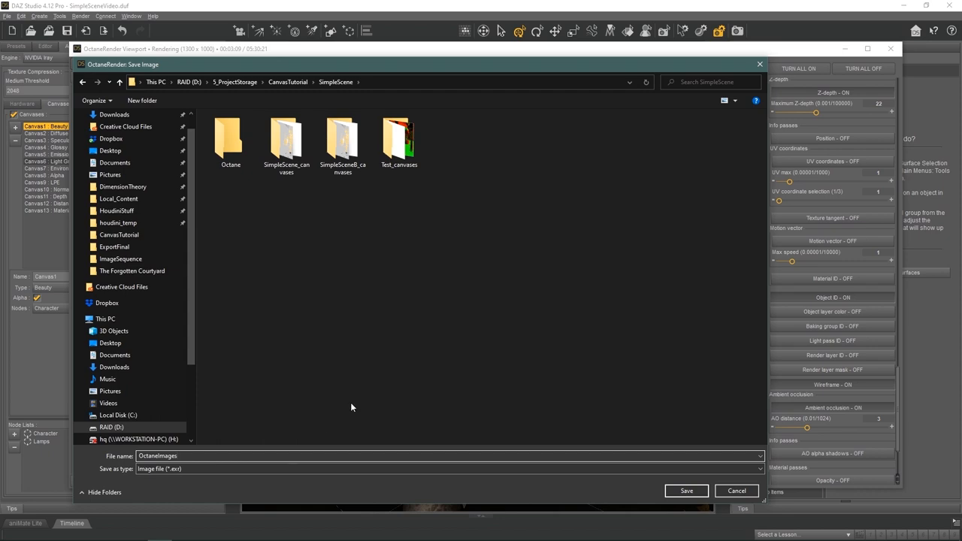
click(685, 491)
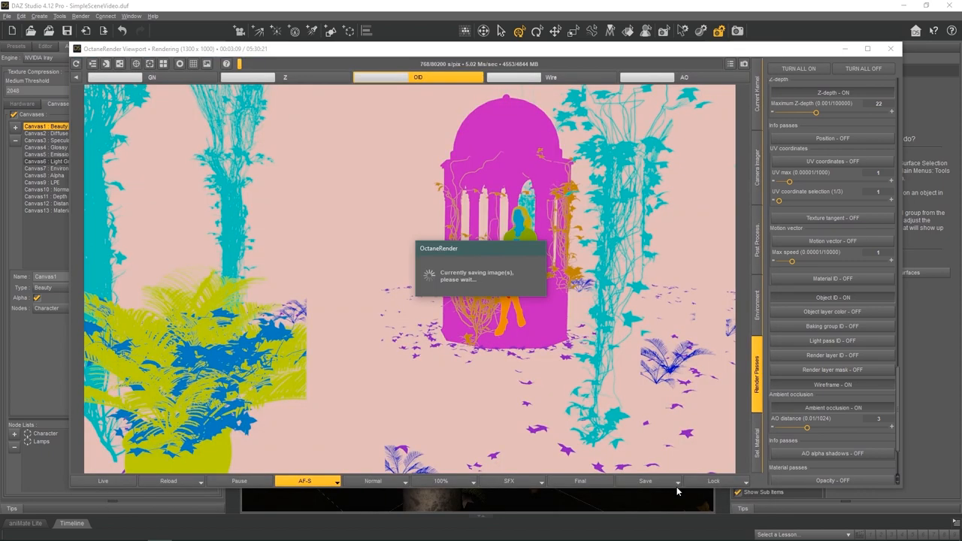
mouse_move(587, 389)
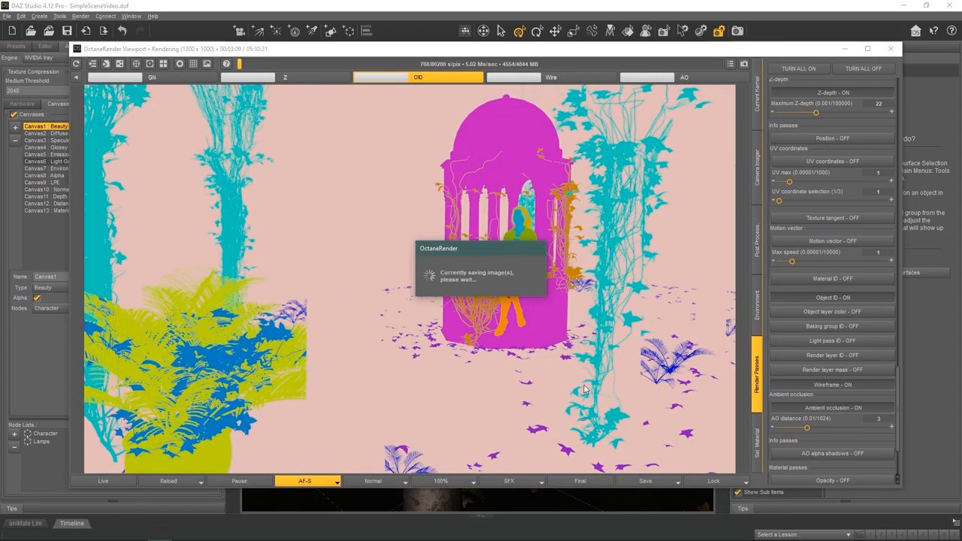